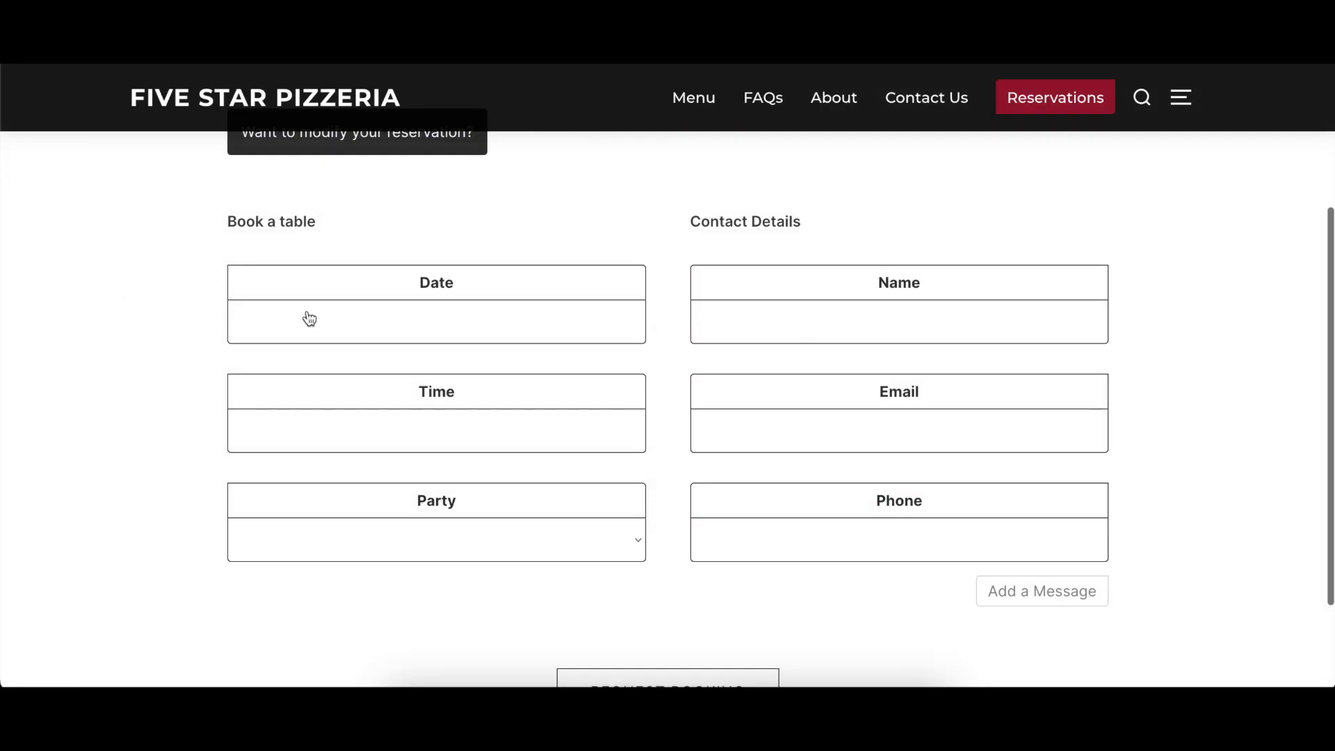
Pick a reservation day from the Date field's calendar on the booking form.
click(436, 321)
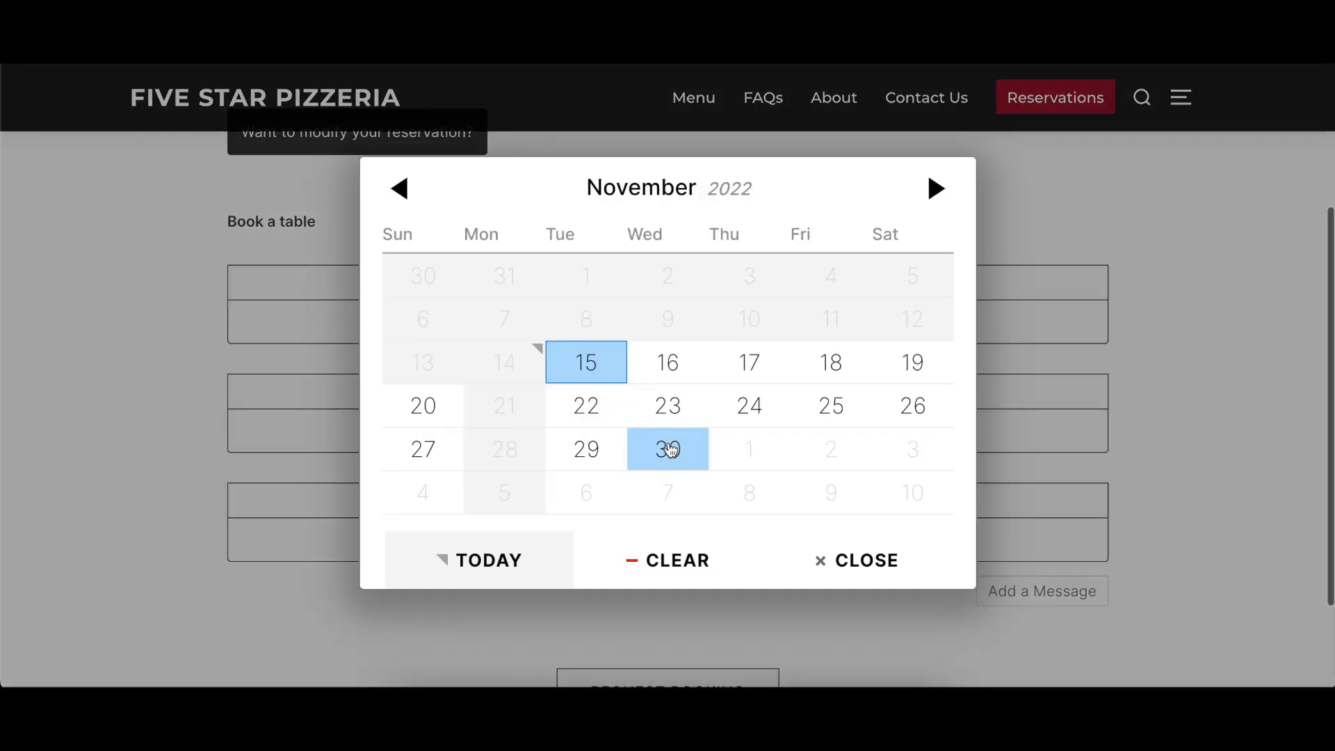
click(668, 449)
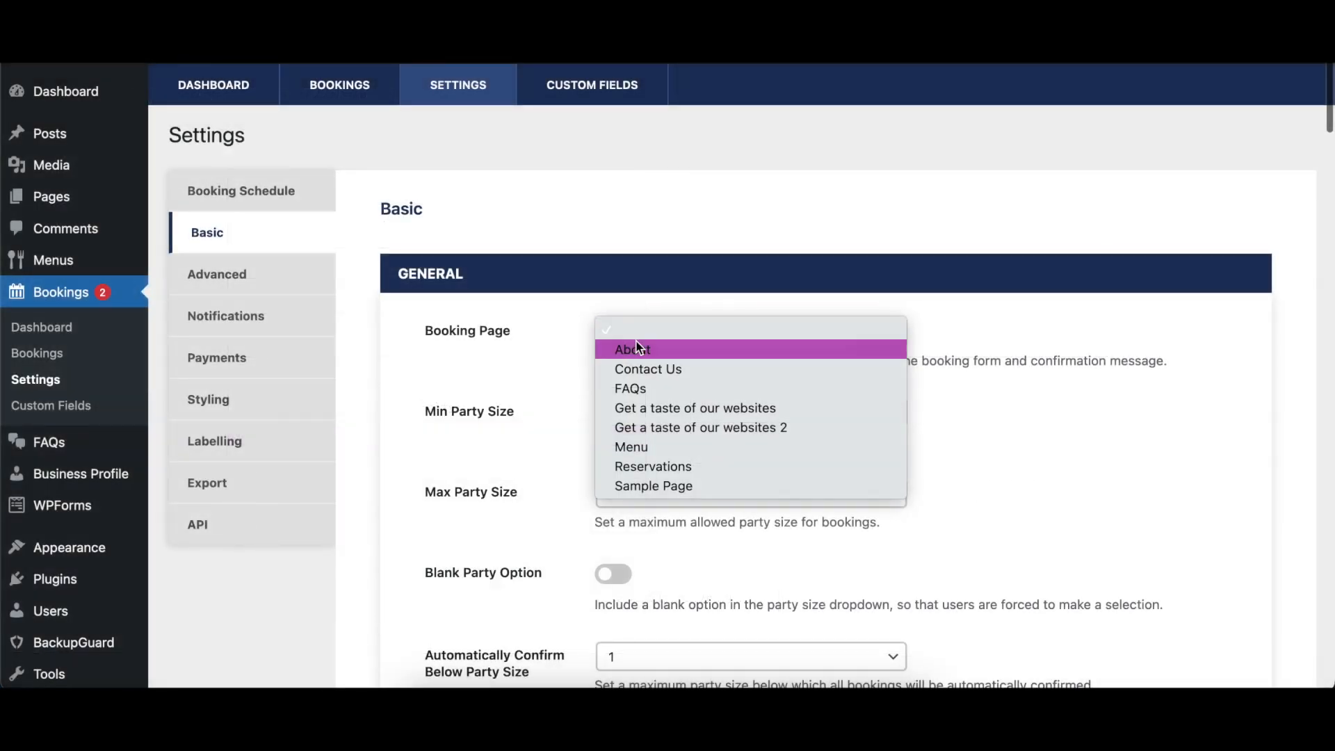
mouse_move(654, 466)
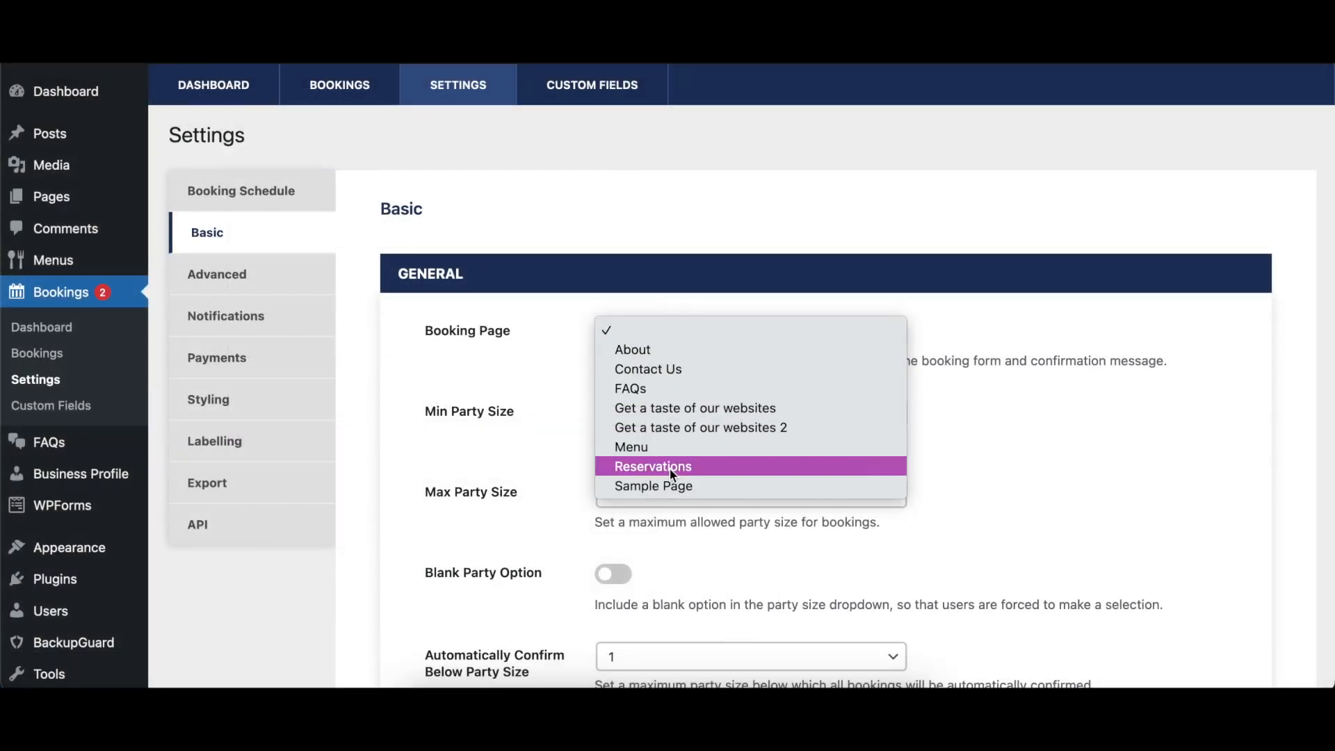
Set Reservations as the Booking Page and update that page with the Booking Form block.
click(653, 466)
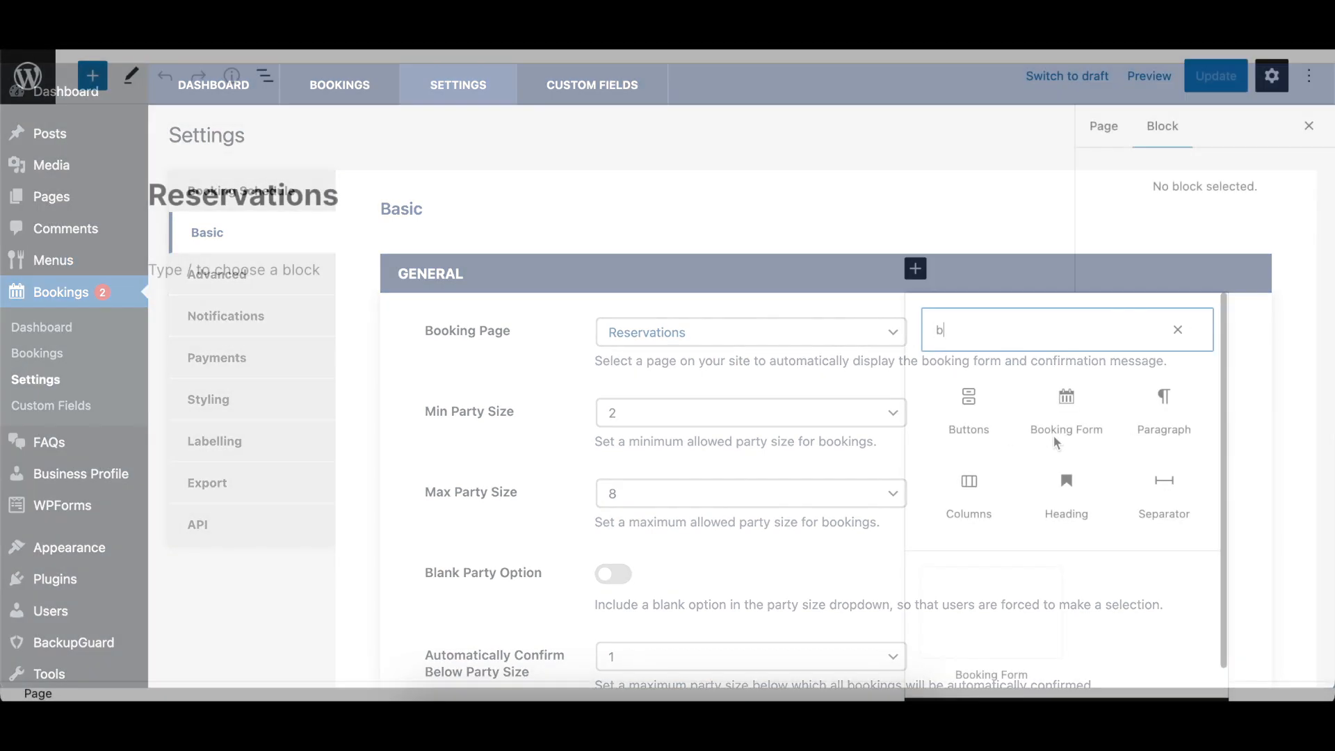
text(ooking)
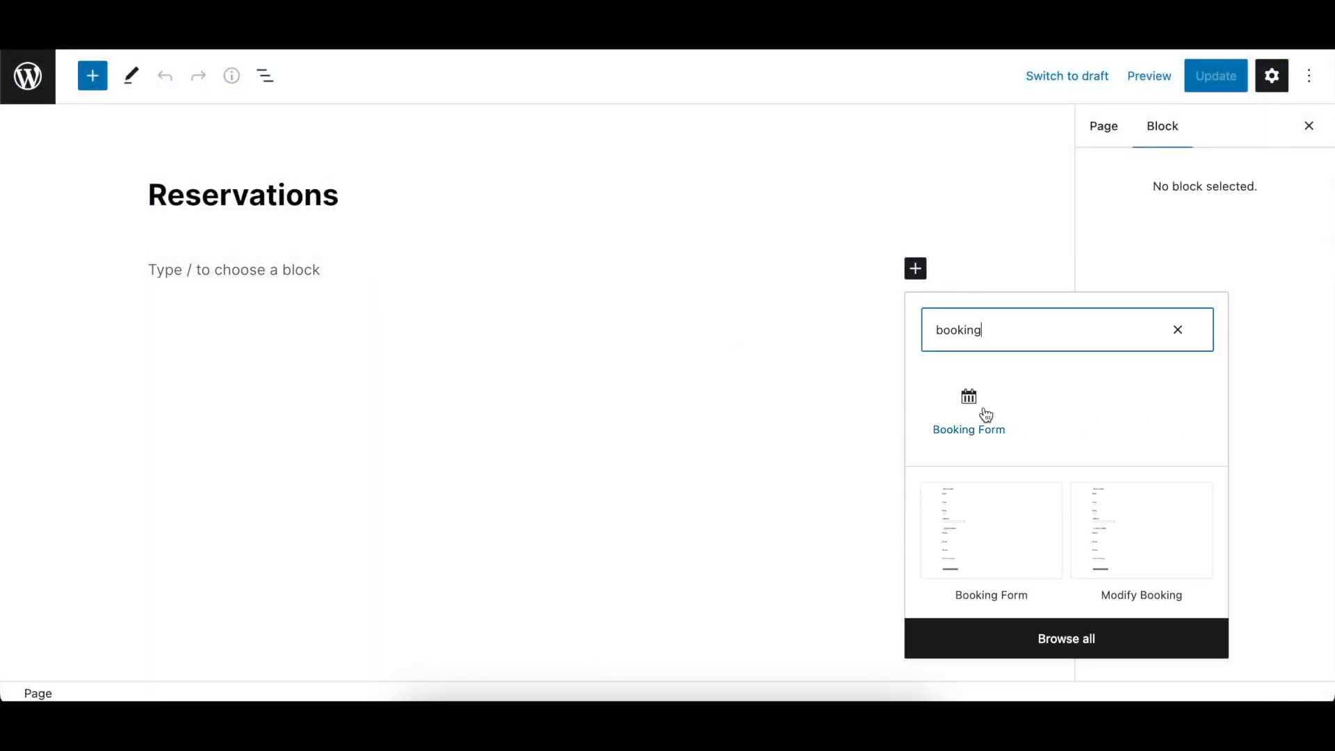
click(969, 413)
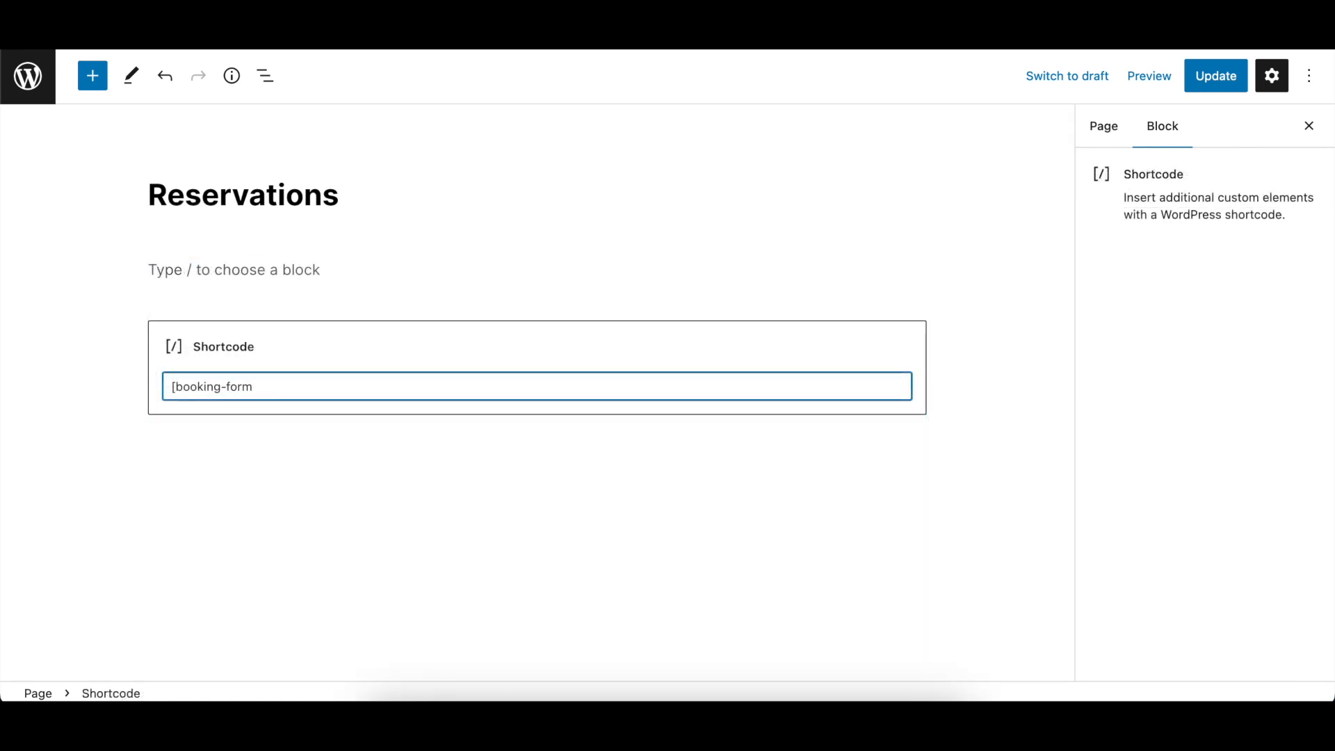
click(1216, 75)
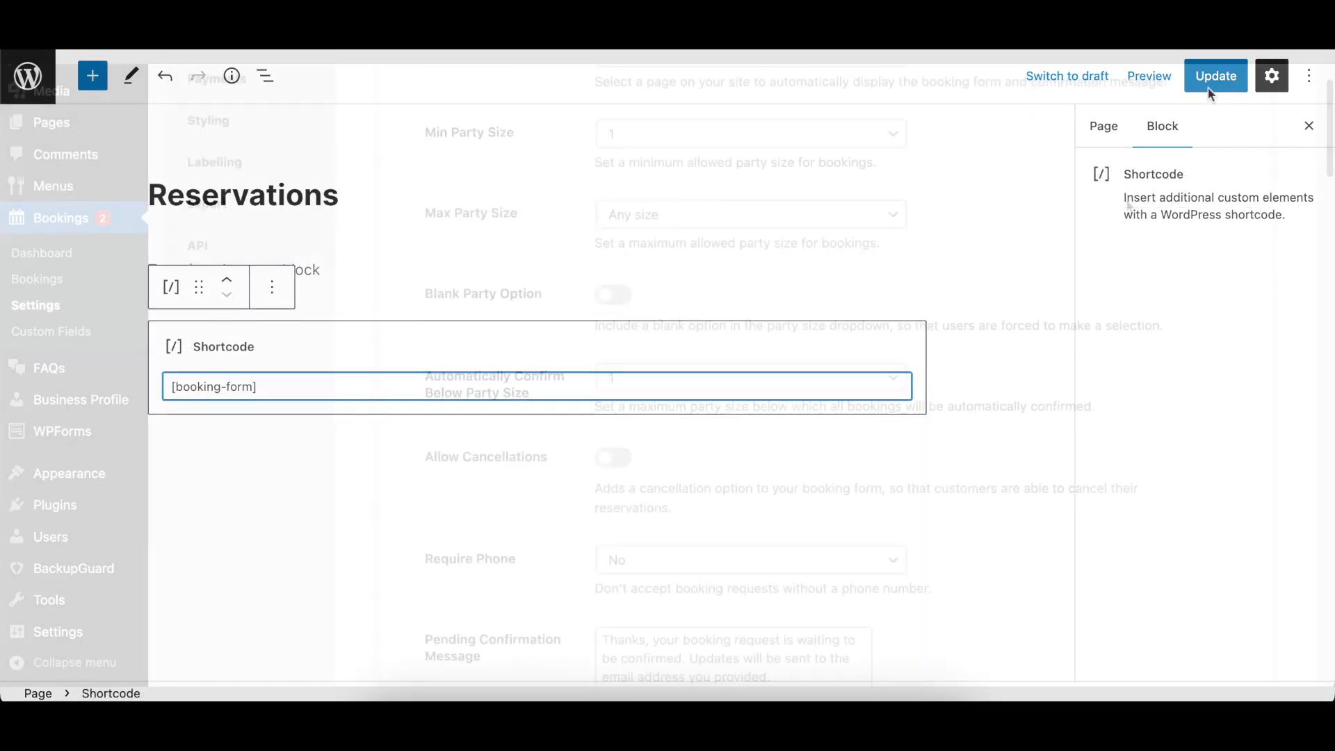
Set Min Party Size to 2 and Max Party Size to 8, then check the form's Party choices.
click(749, 133)
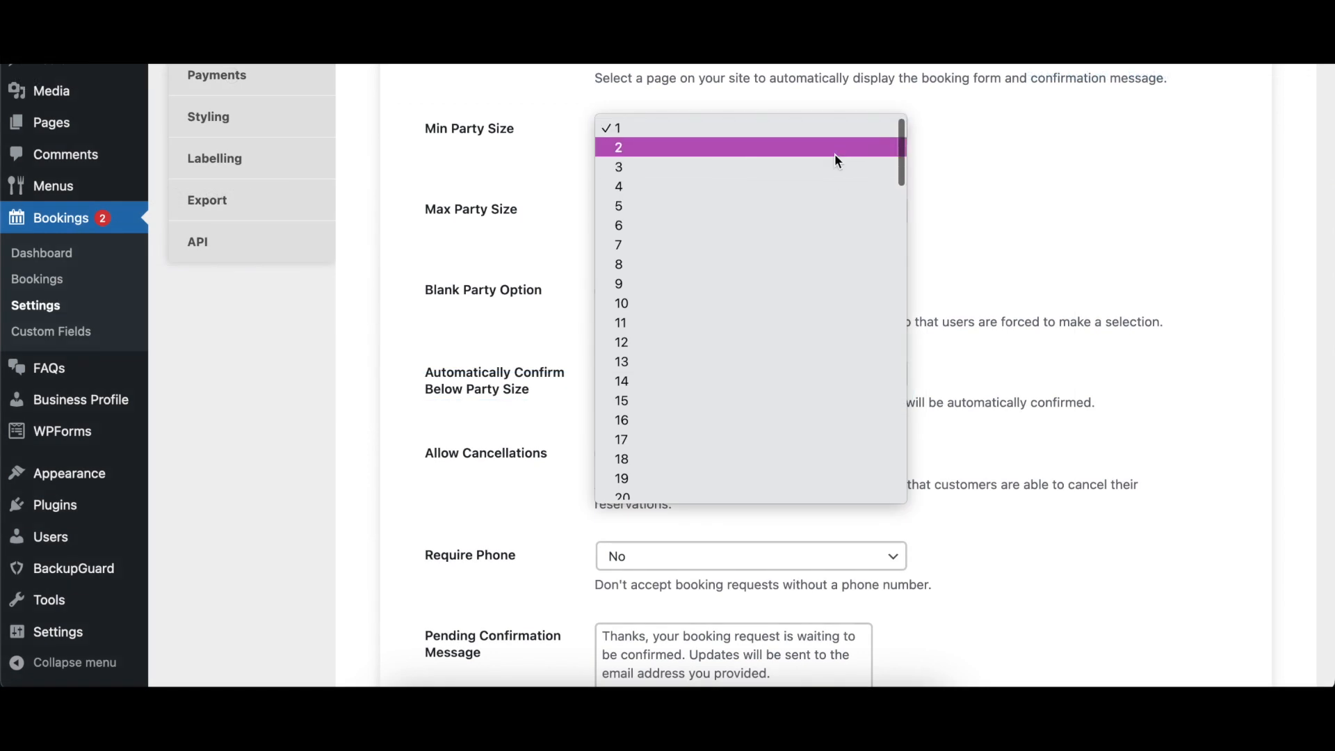
click(619, 148)
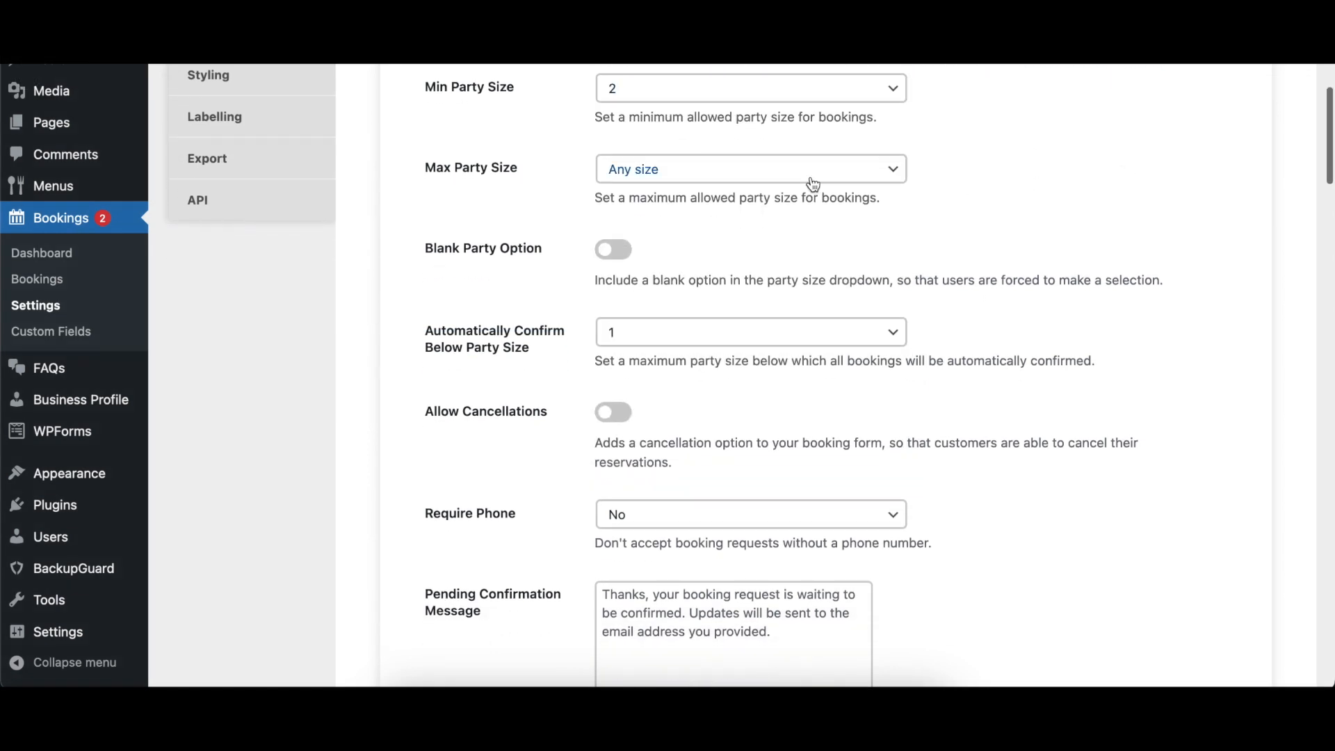
click(749, 169)
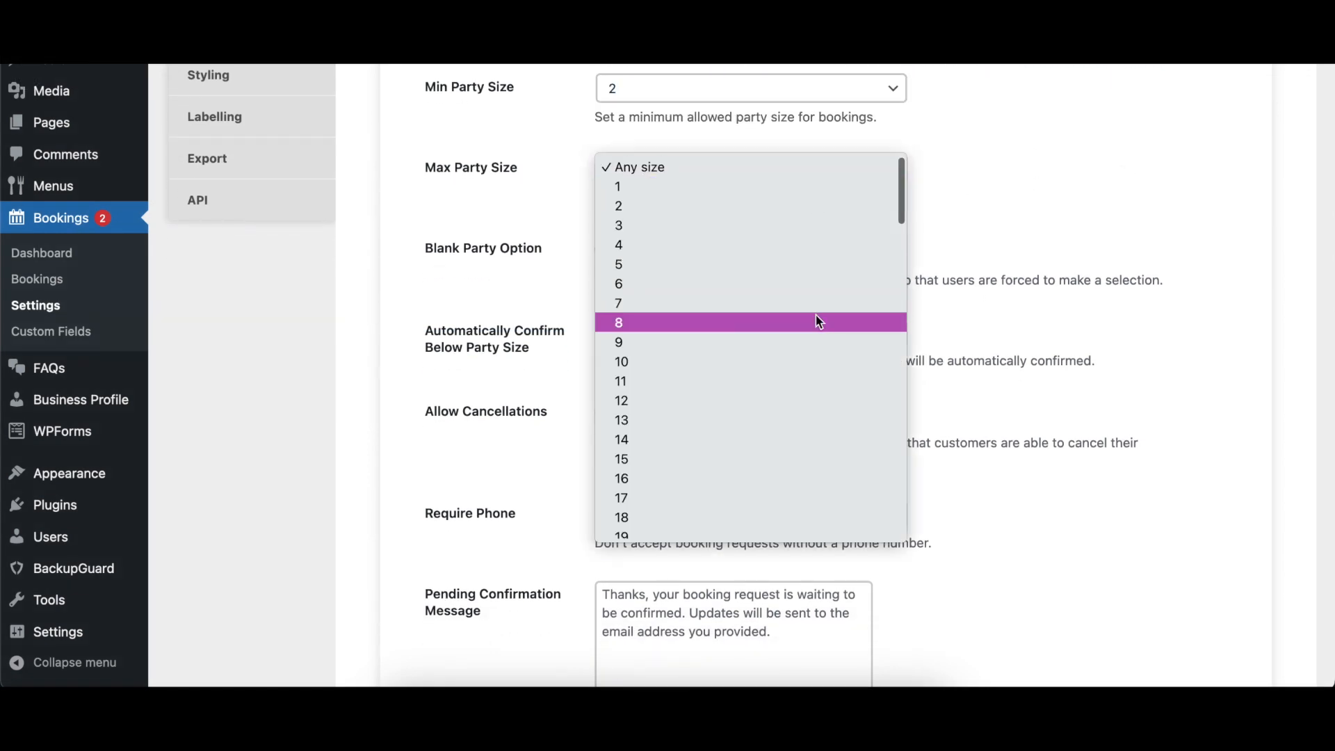
click(618, 321)
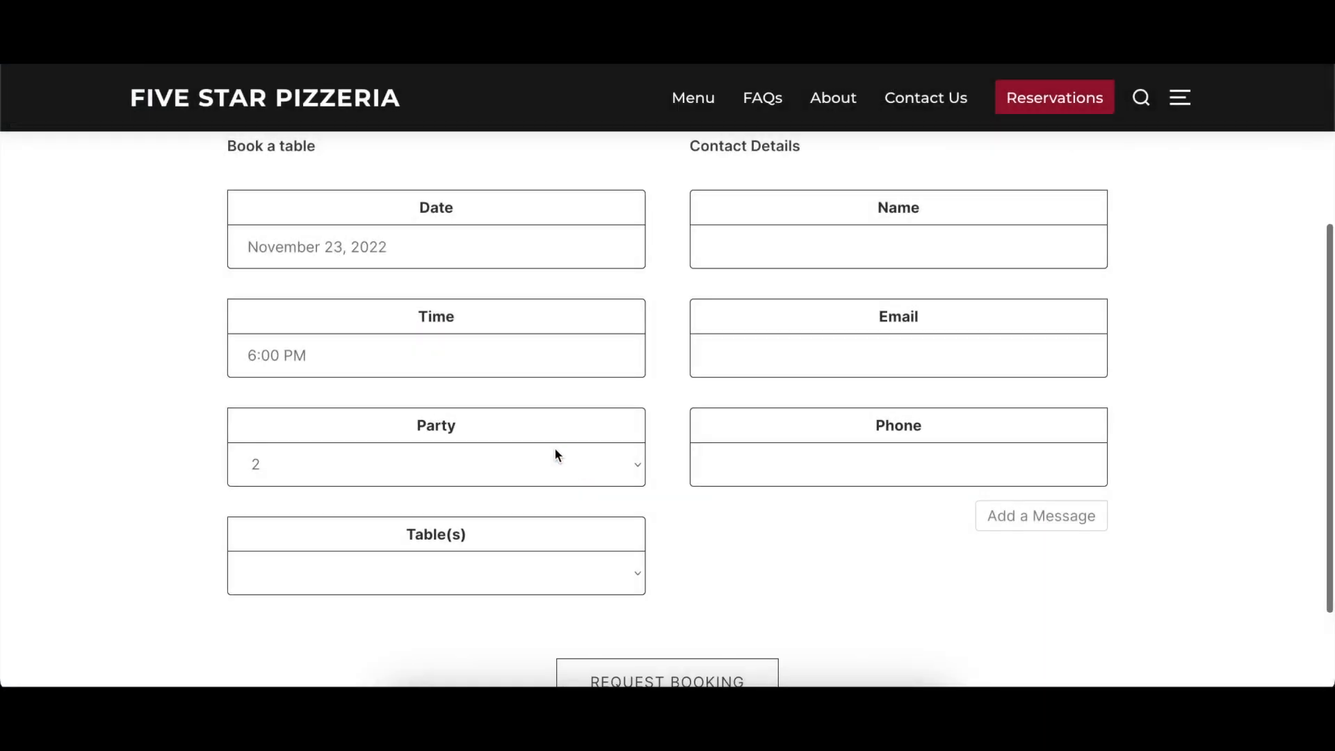
click(435, 464)
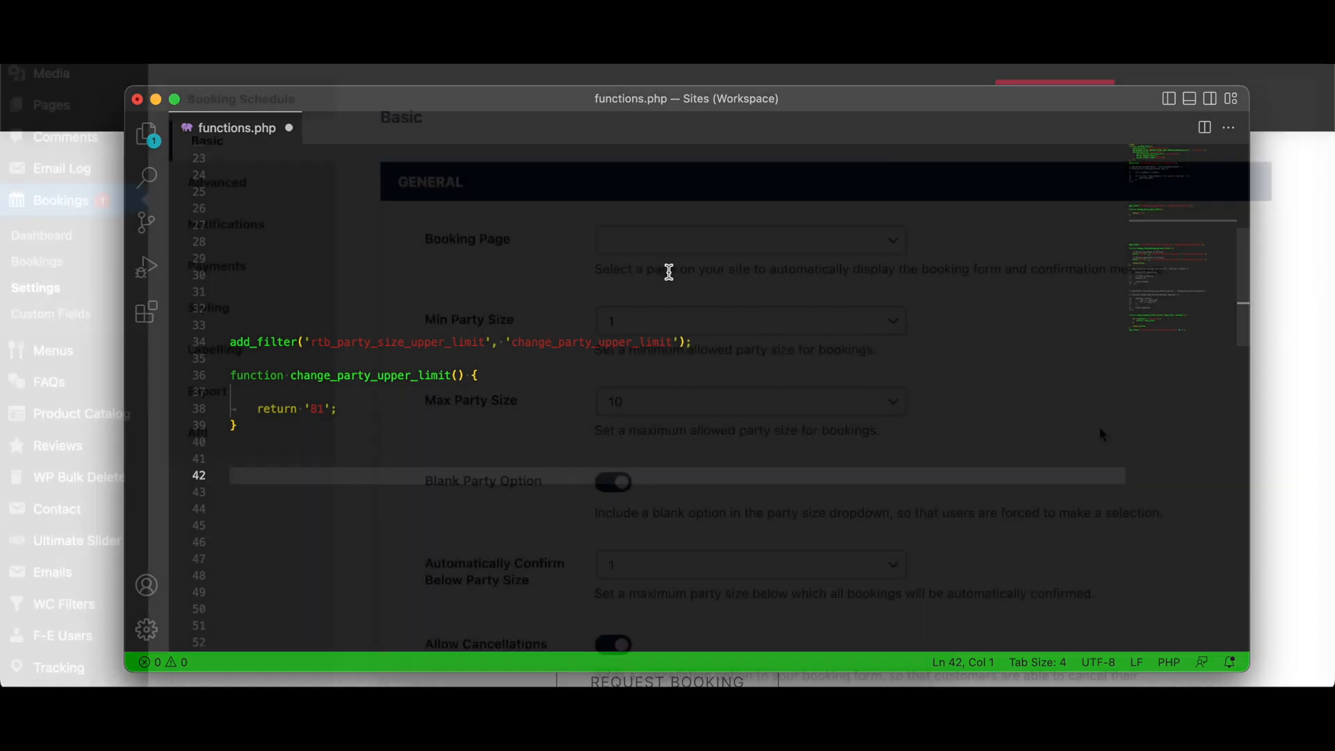
Check the extended Max Party Size choices and the rtb_form_party_options filter in functions.php.
click(750, 400)
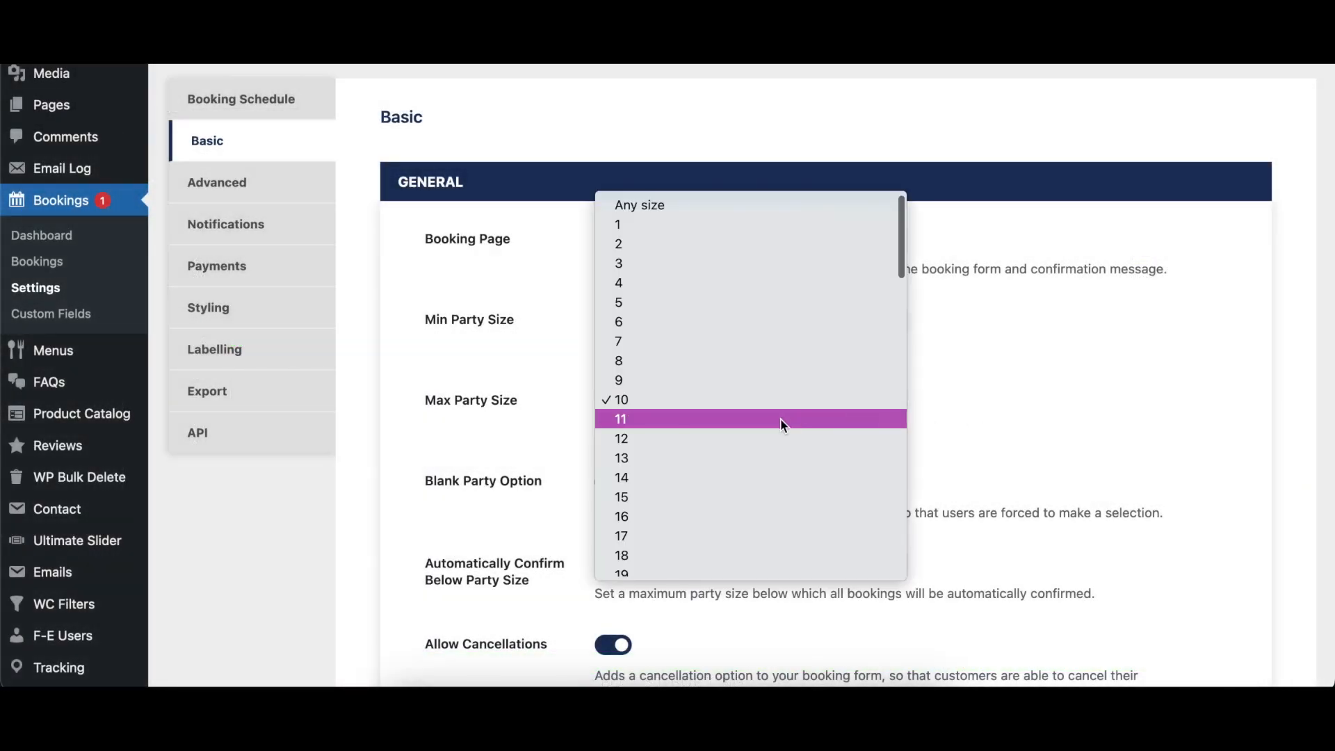
scroll(down, 3)
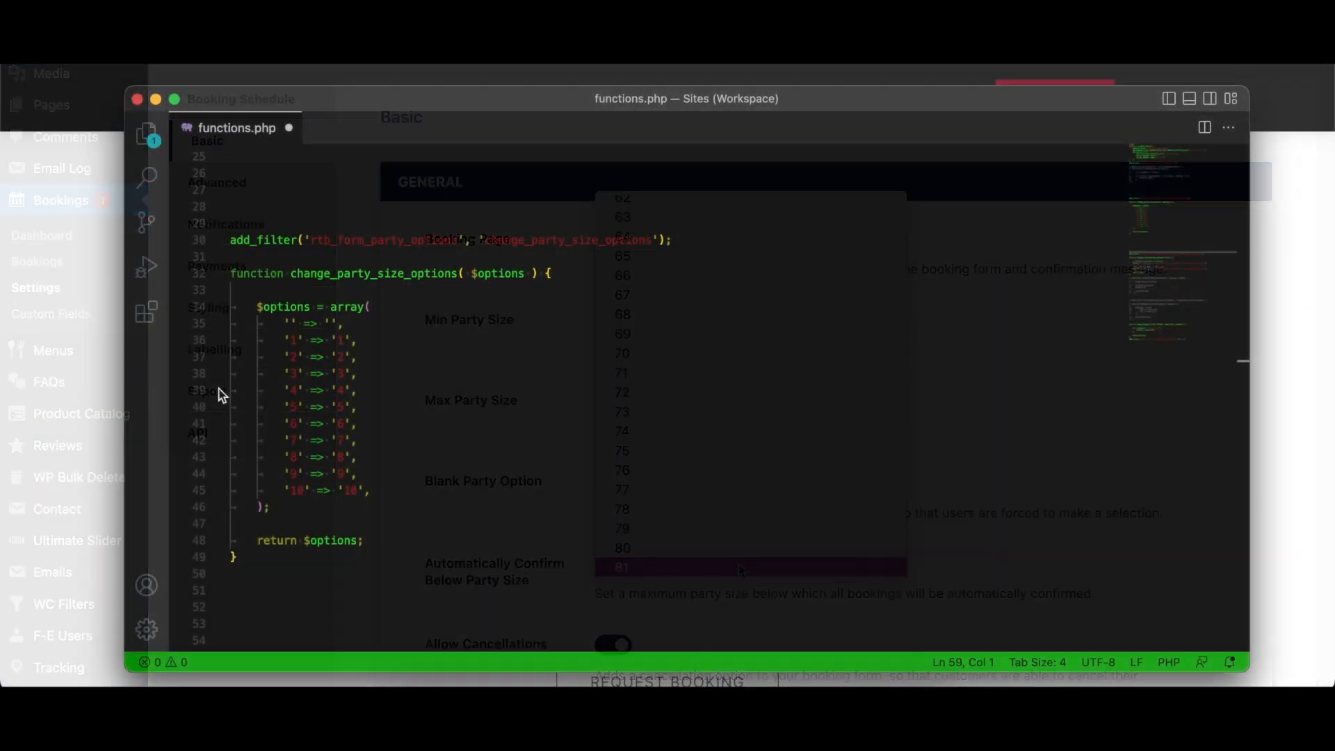
click(577, 370)
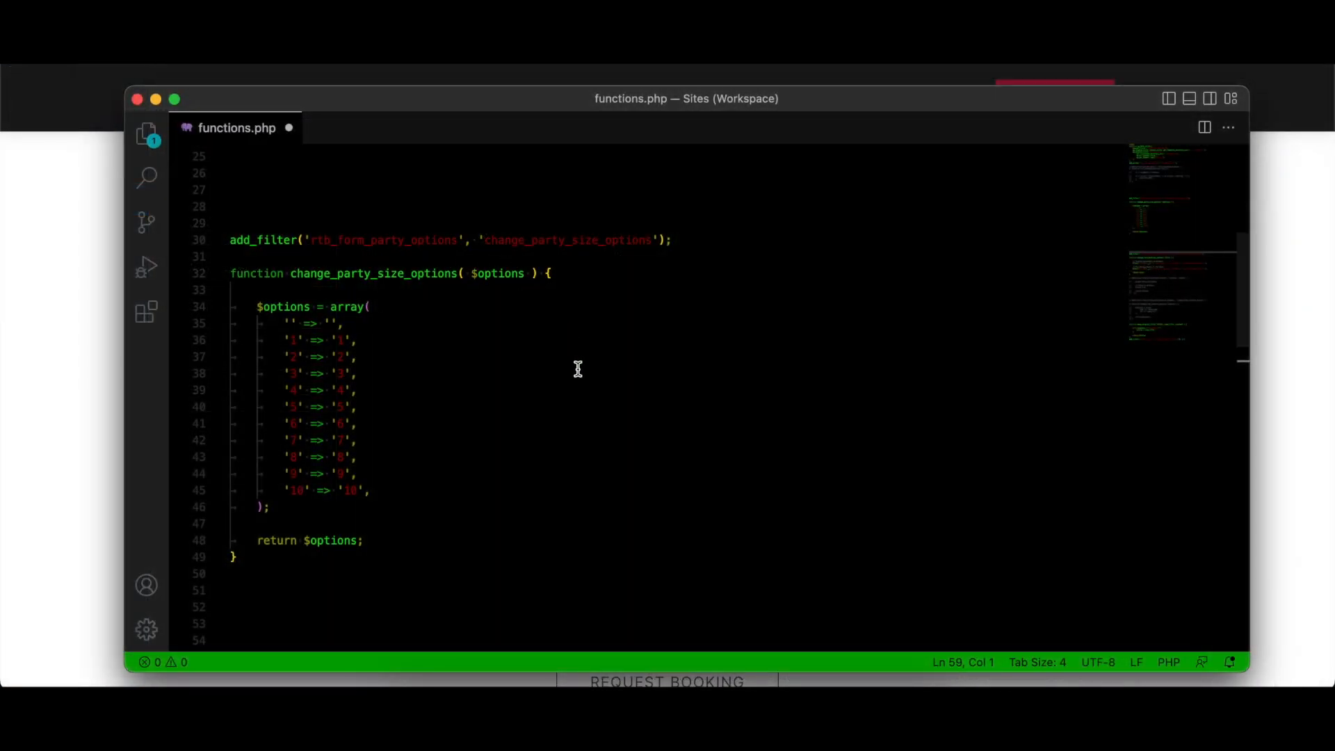
mouse_move(591, 392)
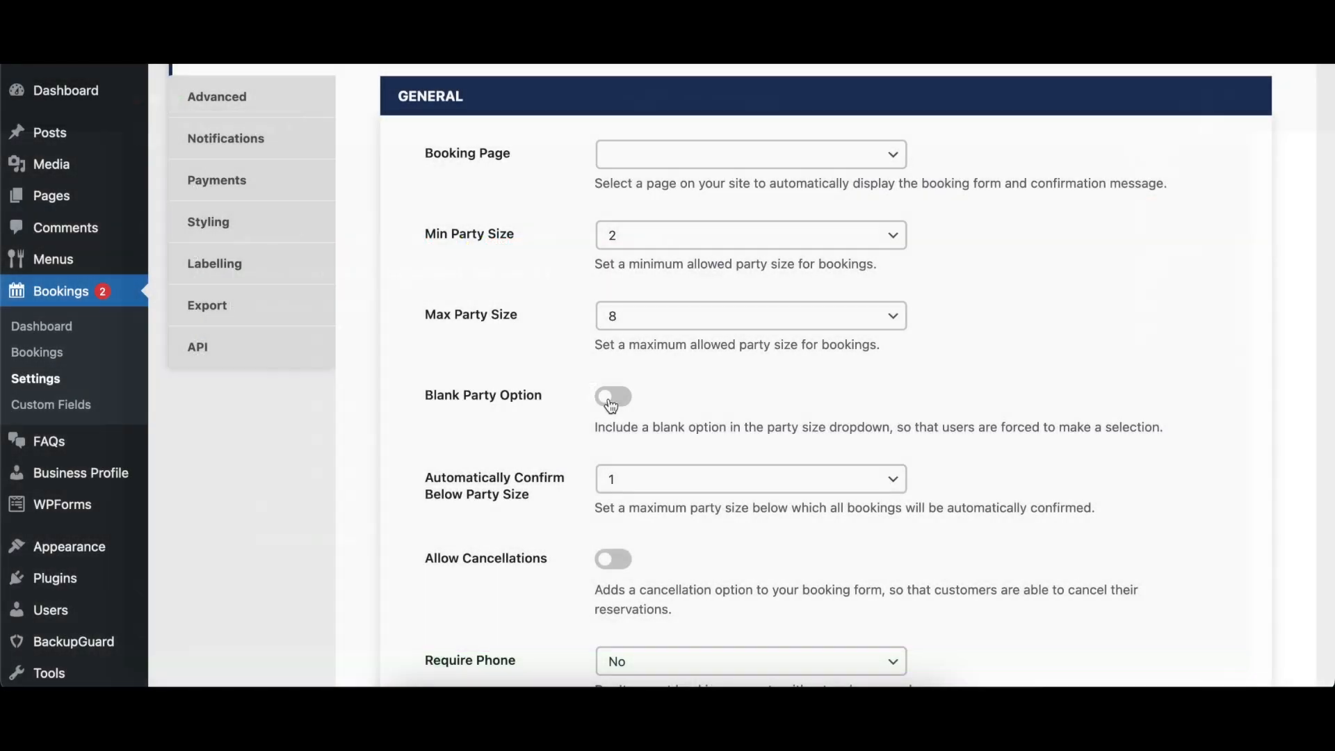
Enable the Blank Party Option and check the form's Party list now starts with an empty choice.
click(611, 396)
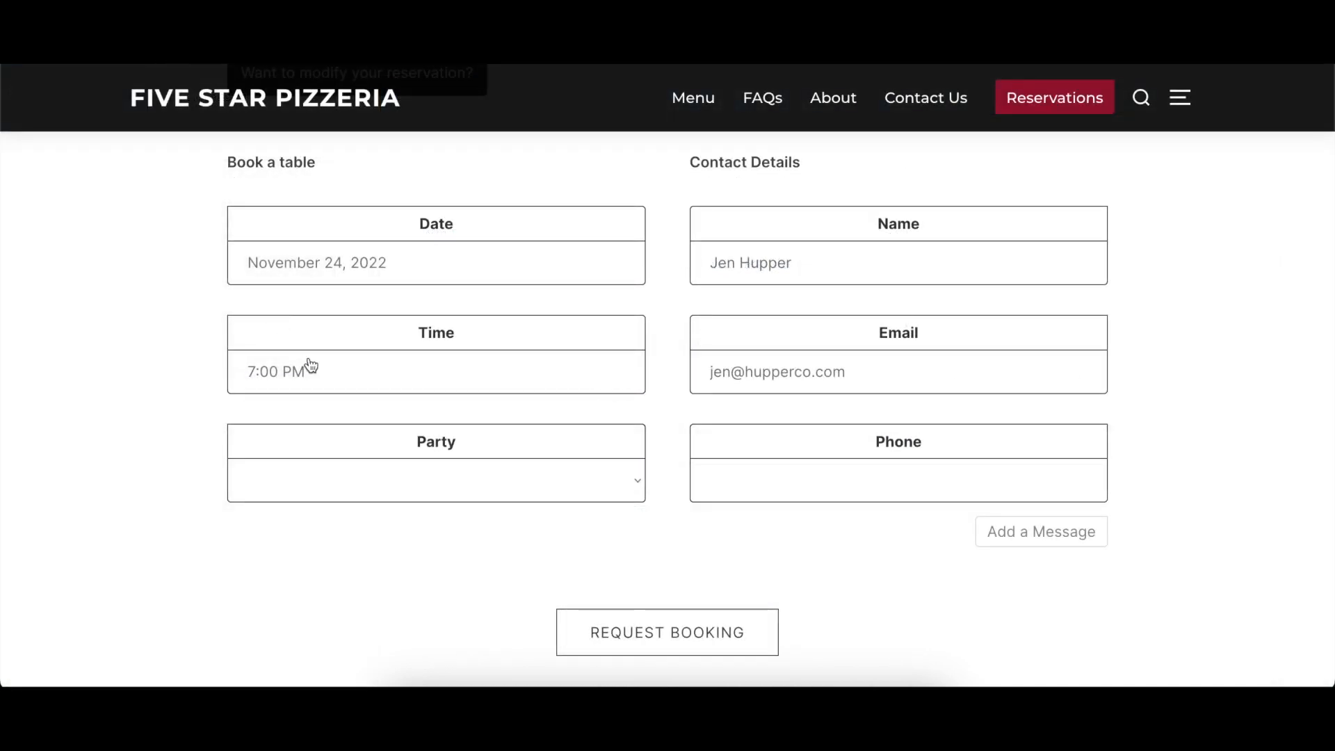
click(435, 480)
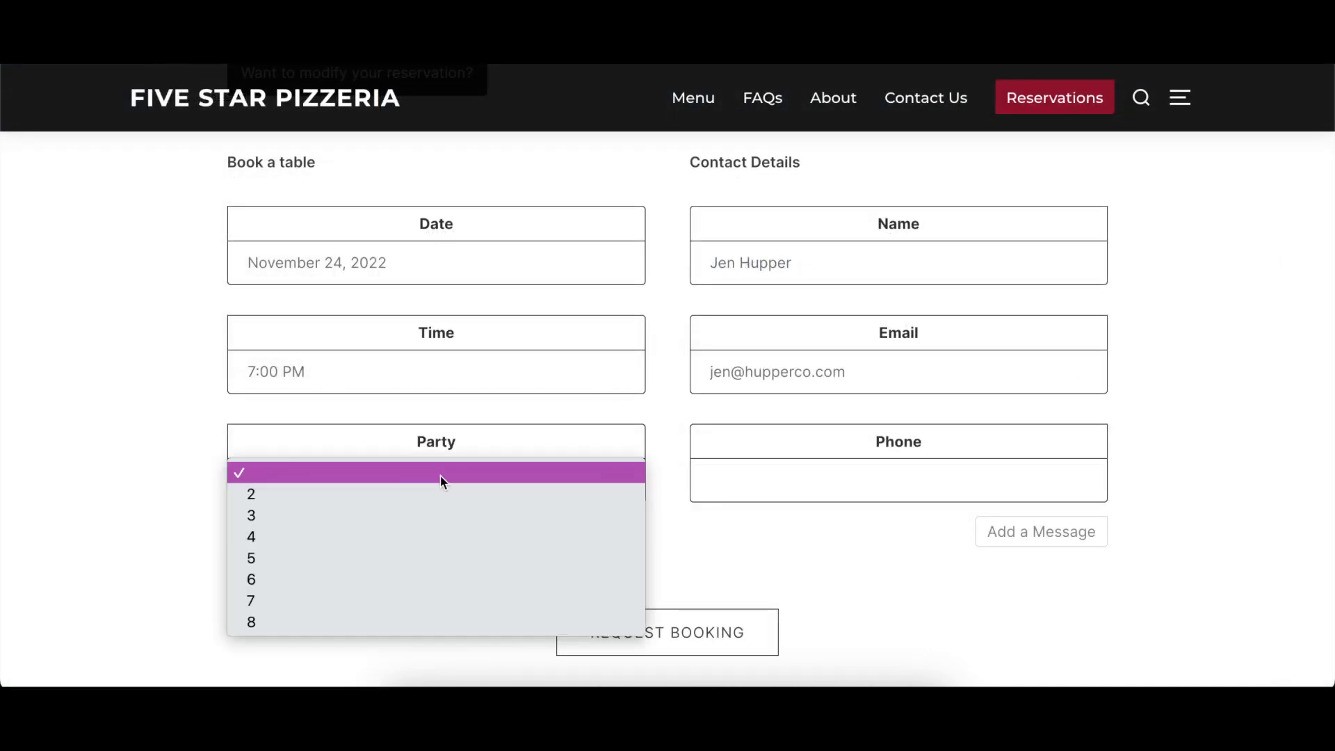
mouse_move(143, 473)
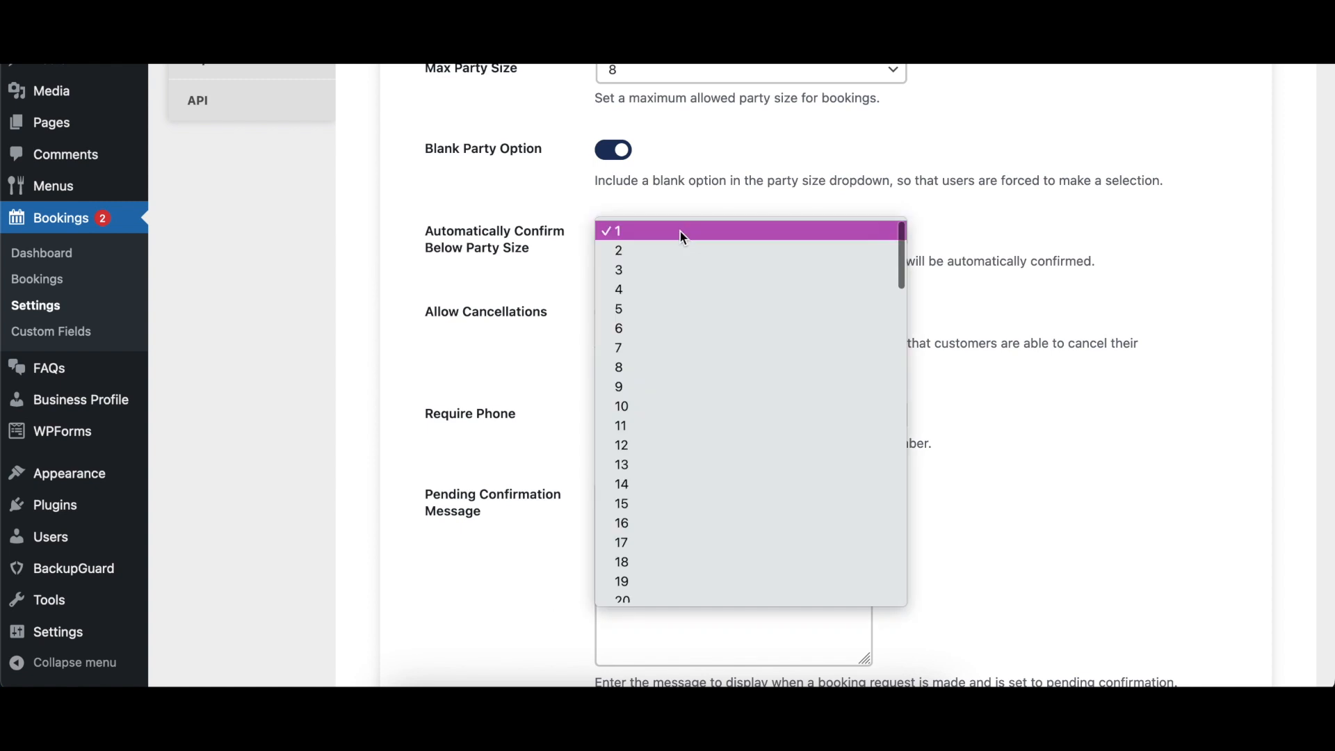
Set the automatic confirmation threshold, then request a party-of-2 booking that is confirmed automatically.
click(619, 270)
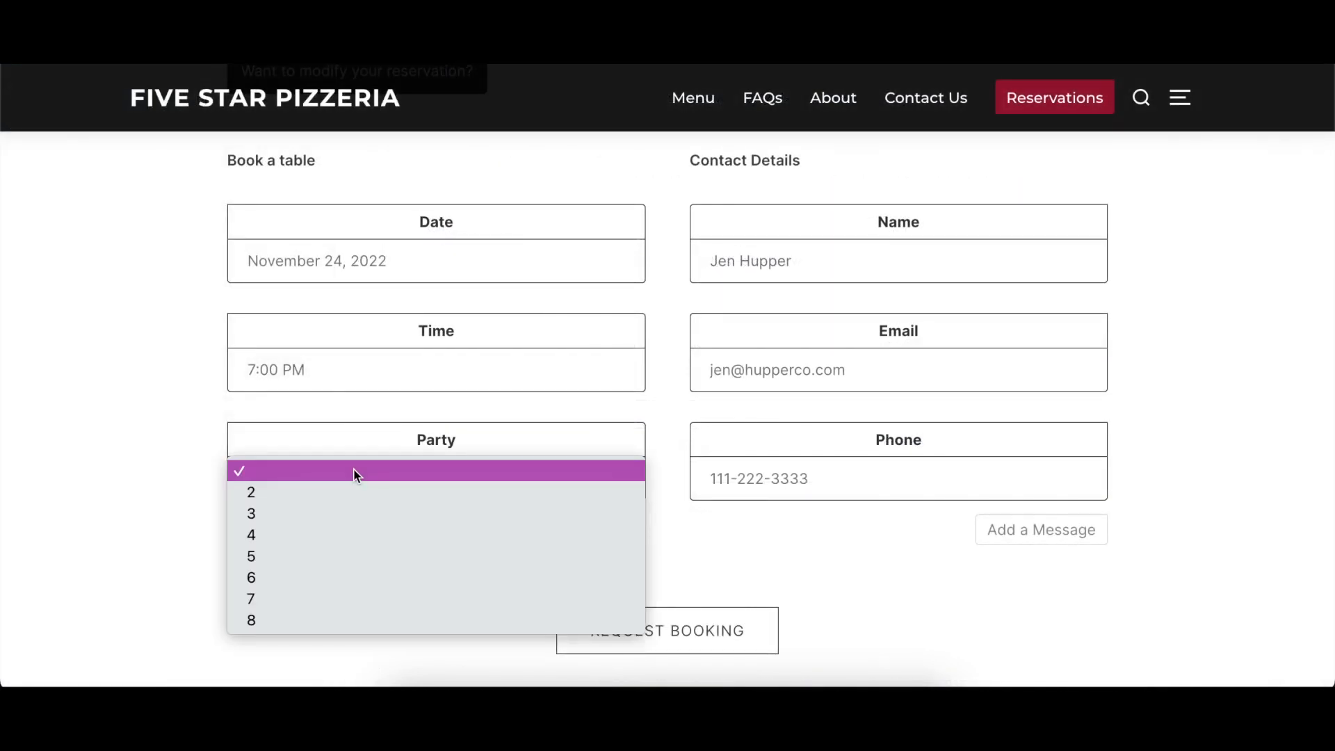
click(250, 492)
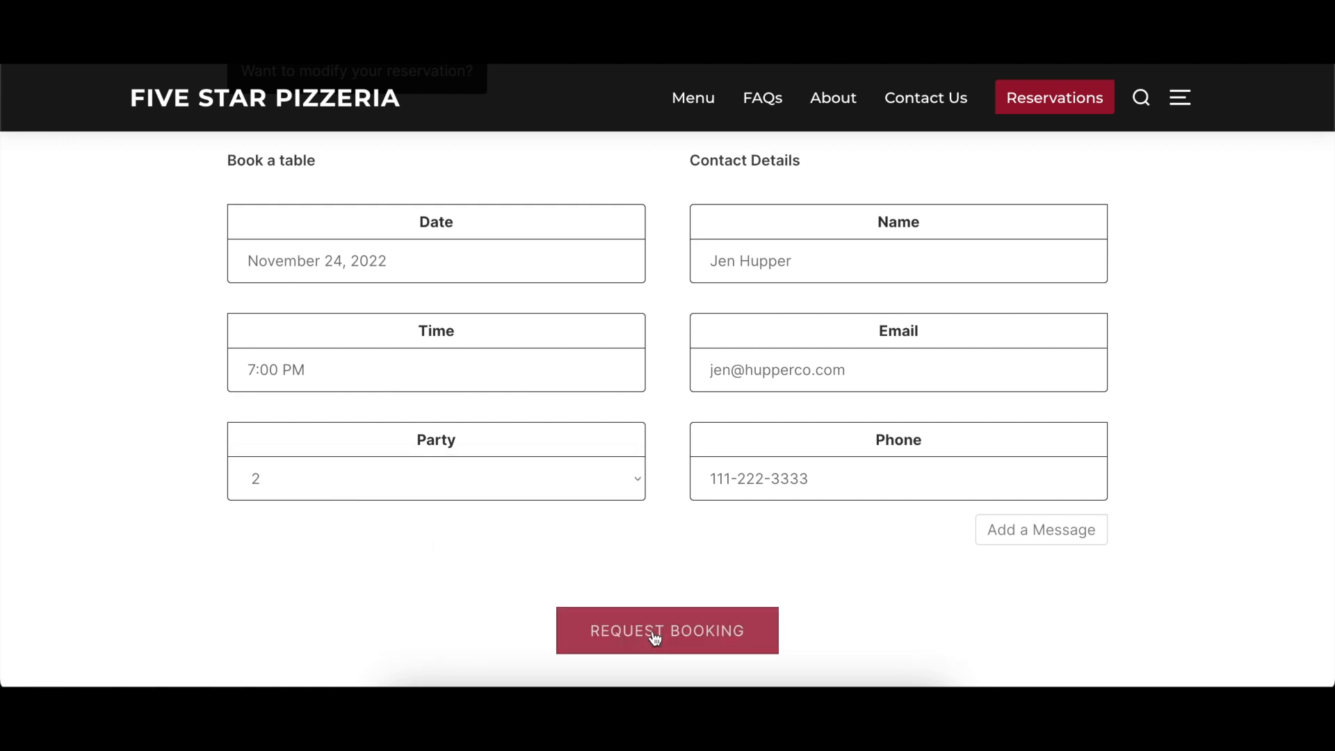
click(666, 630)
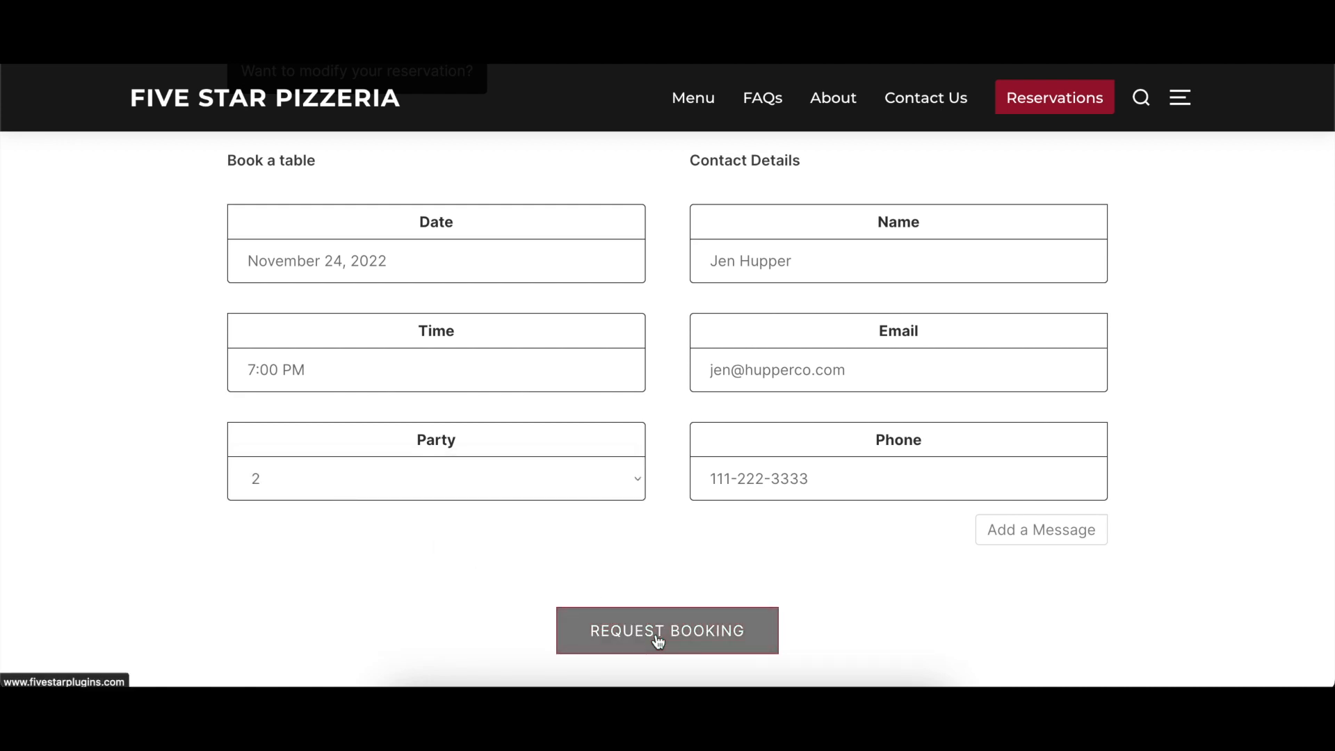
click(666, 630)
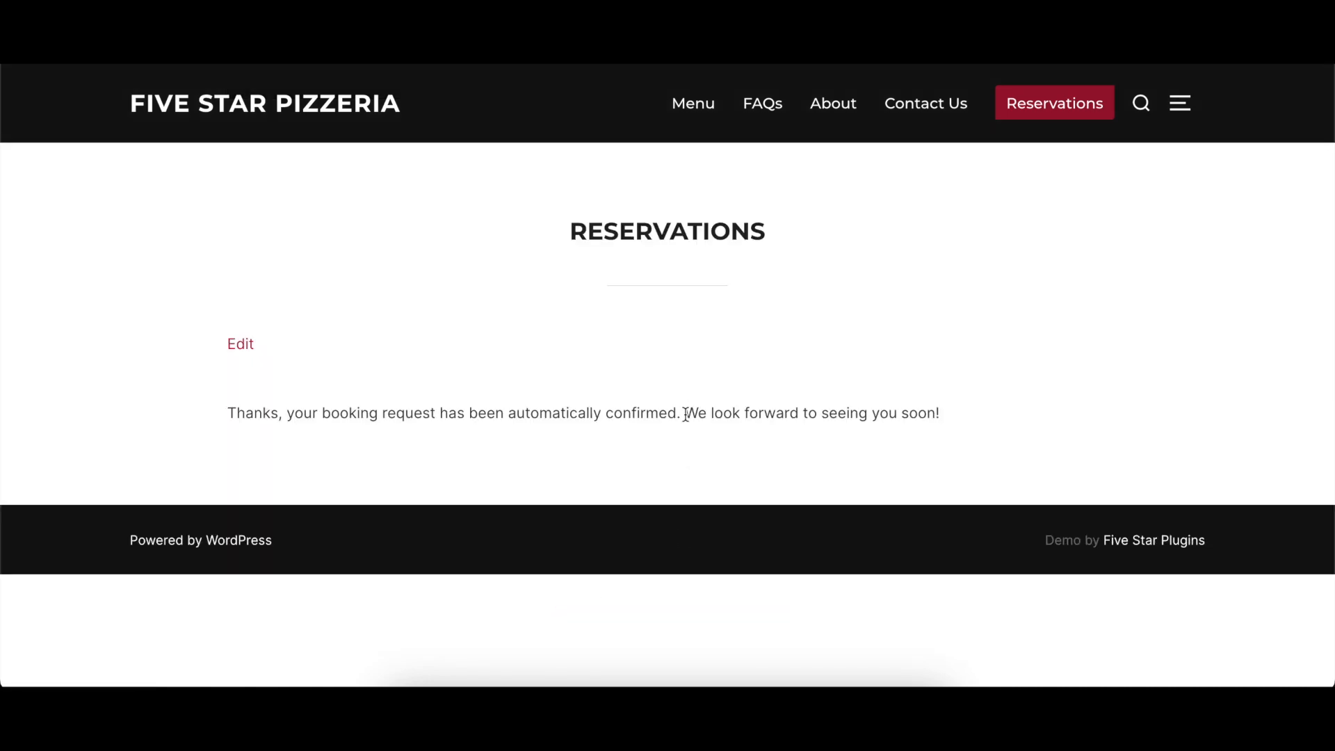
mouse_move(681, 486)
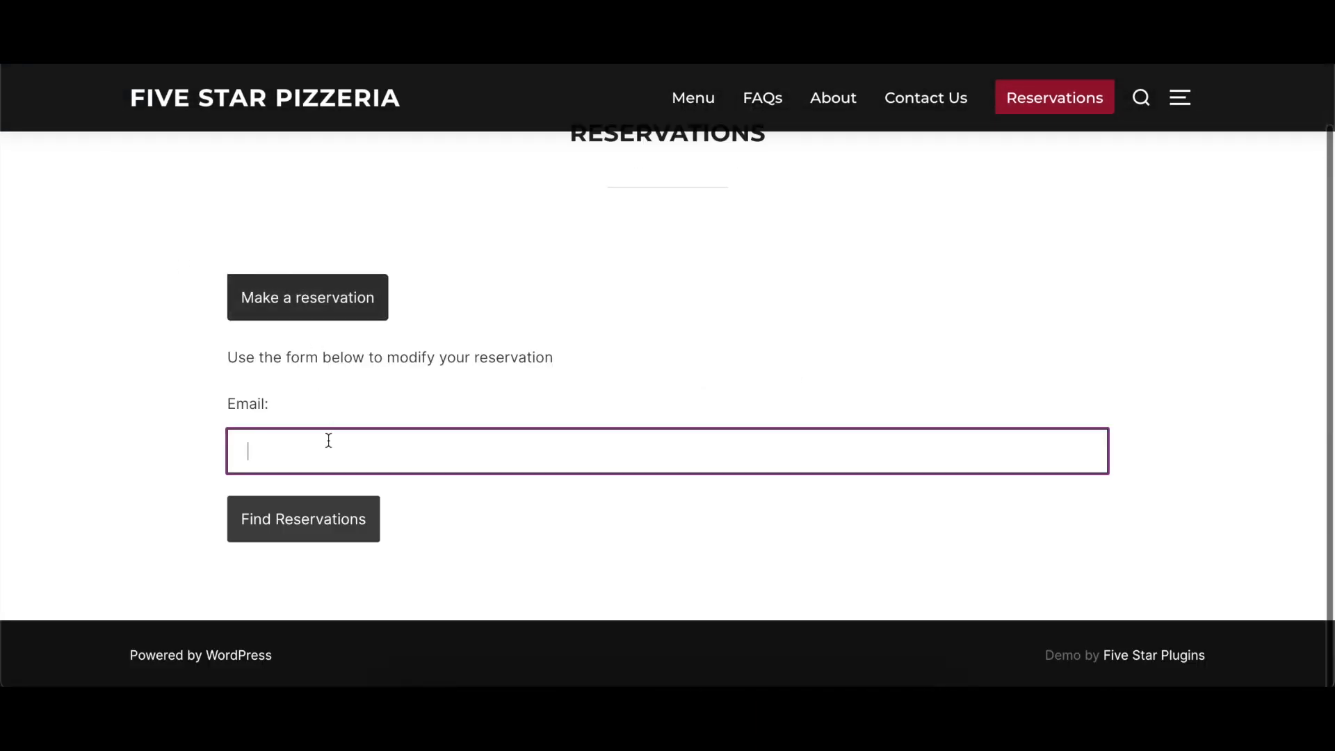
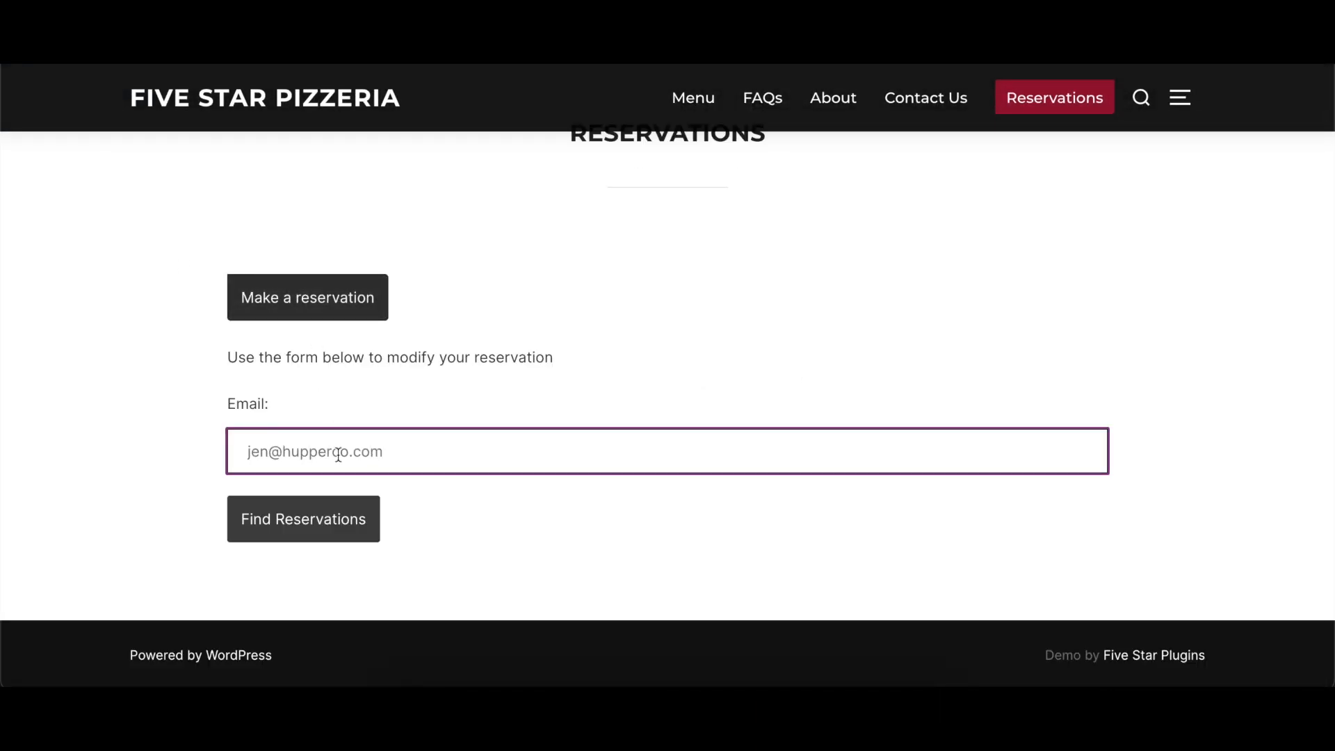
click(302, 518)
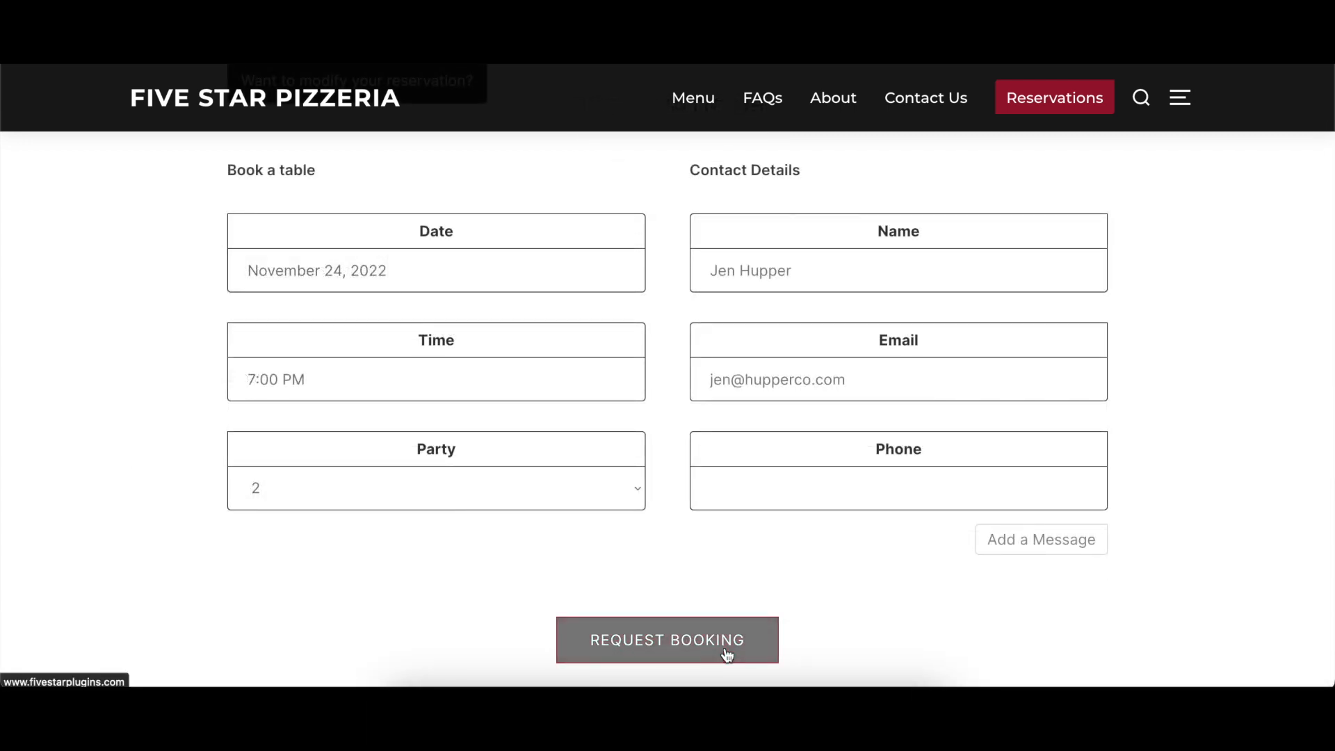
Trigger the phone-required warning with an empty Phone, then request a party-of-6 booking.
click(666, 639)
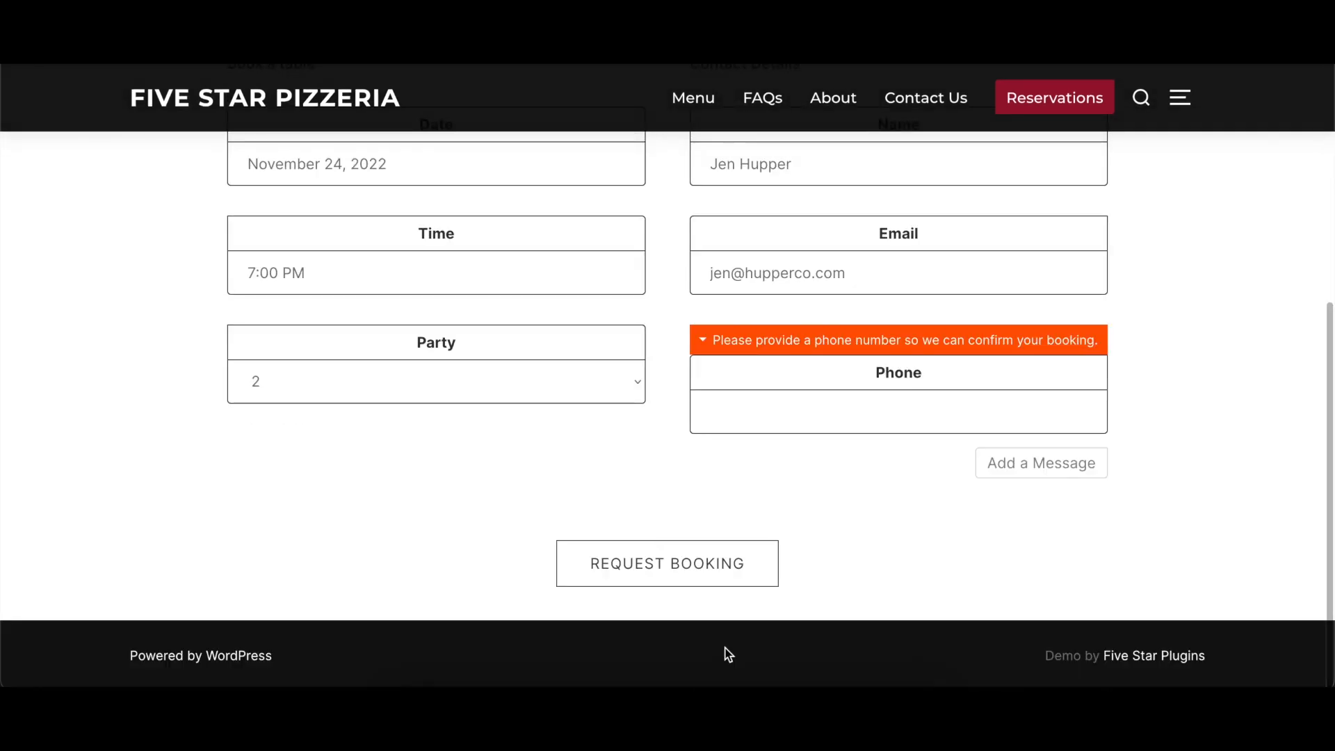
click(436, 381)
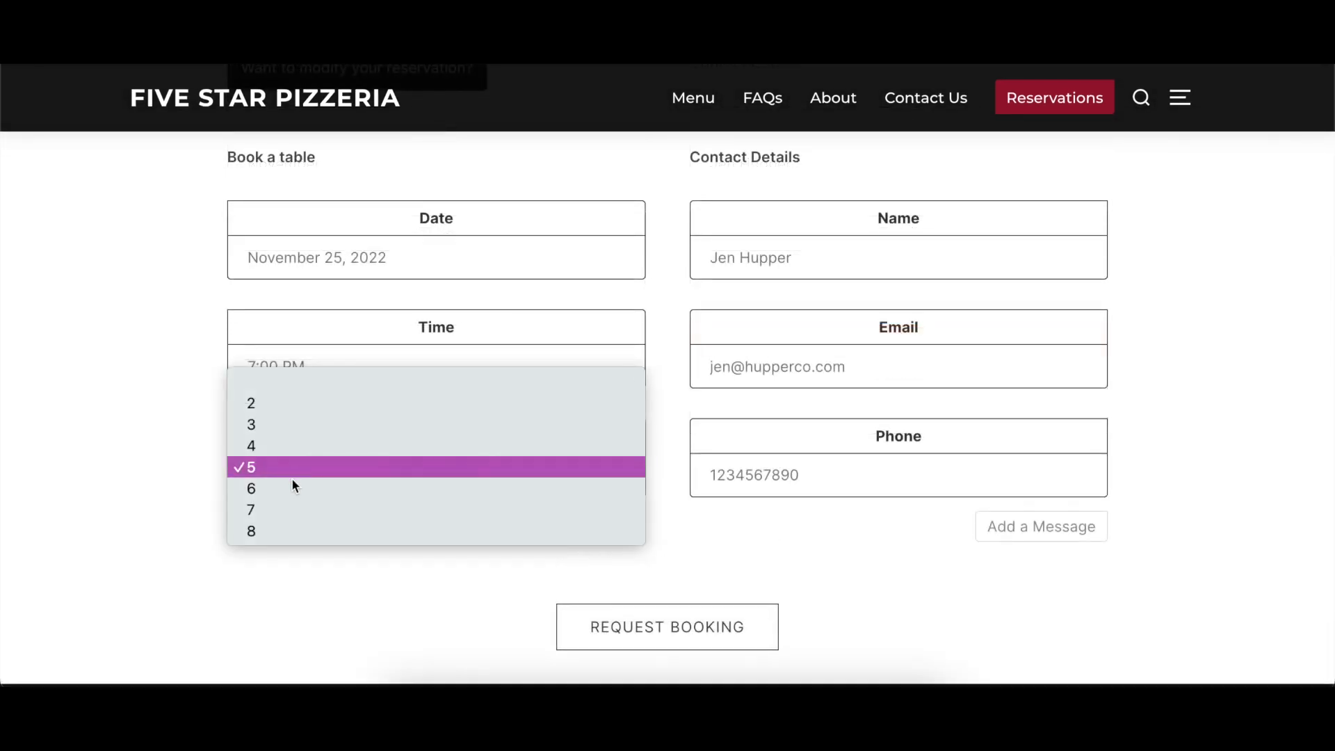
click(252, 488)
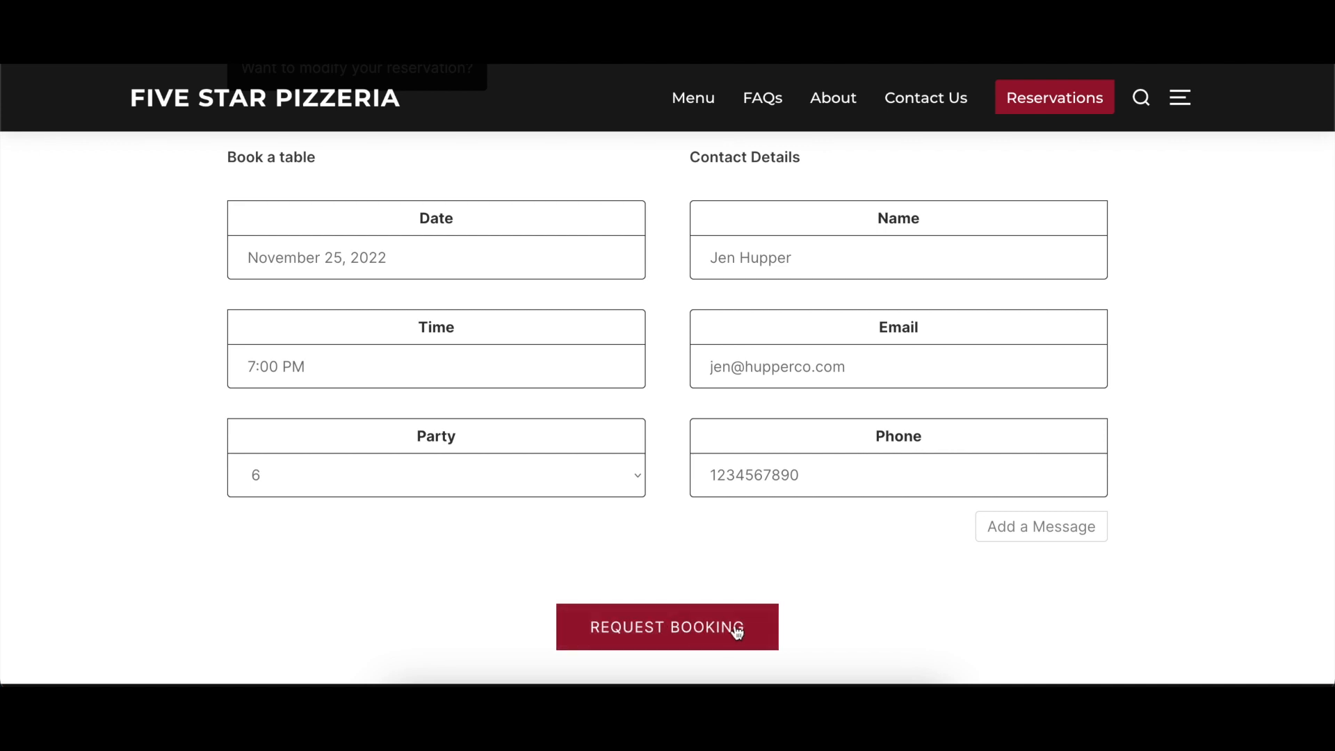
click(666, 627)
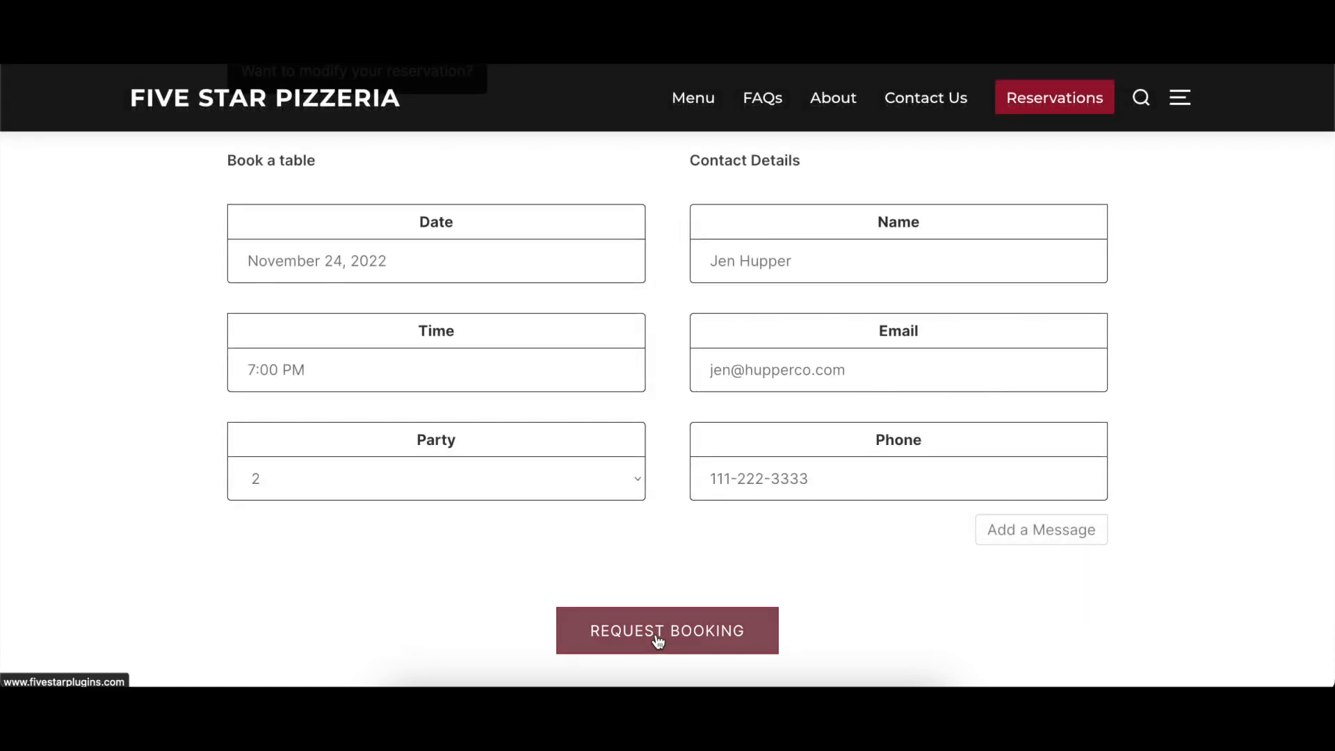
Set /pending/ and confirmed redirect URLs, submit test bookings landing on each, and start the cancellation URL.
click(666, 630)
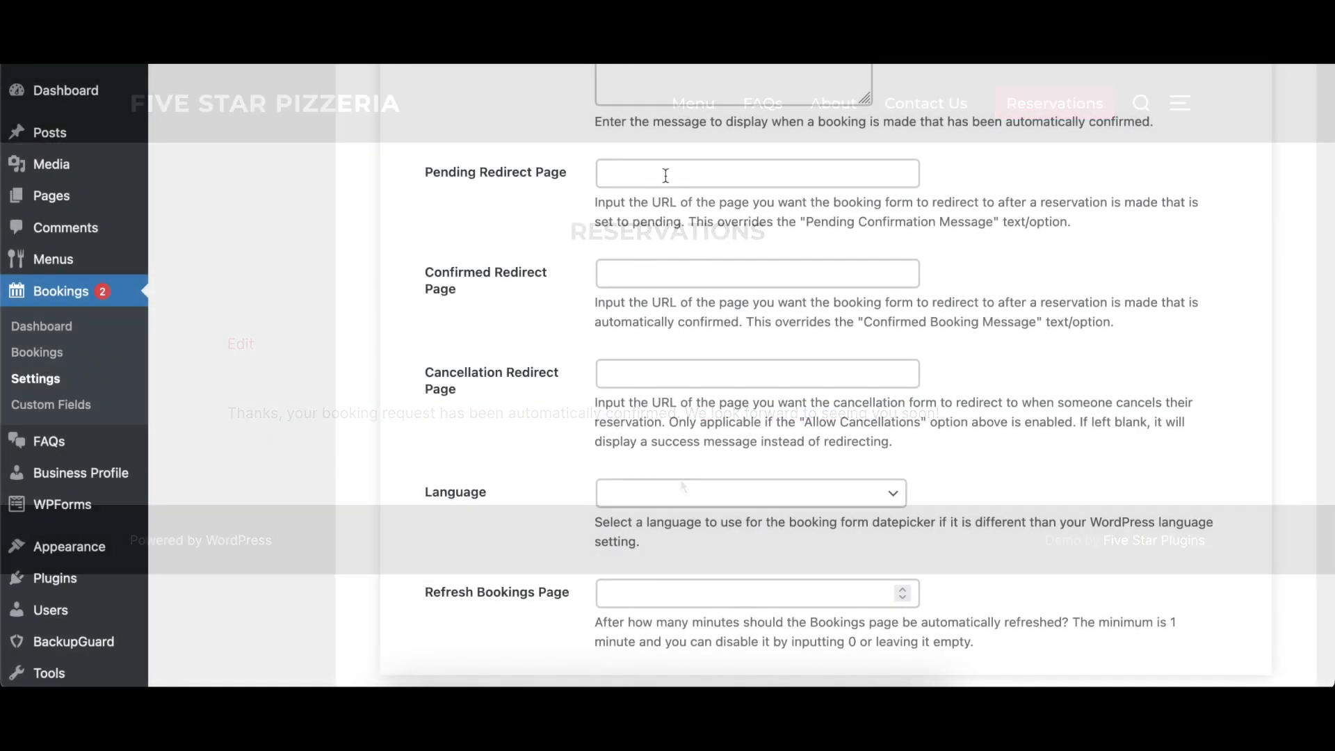
text(/pending/)
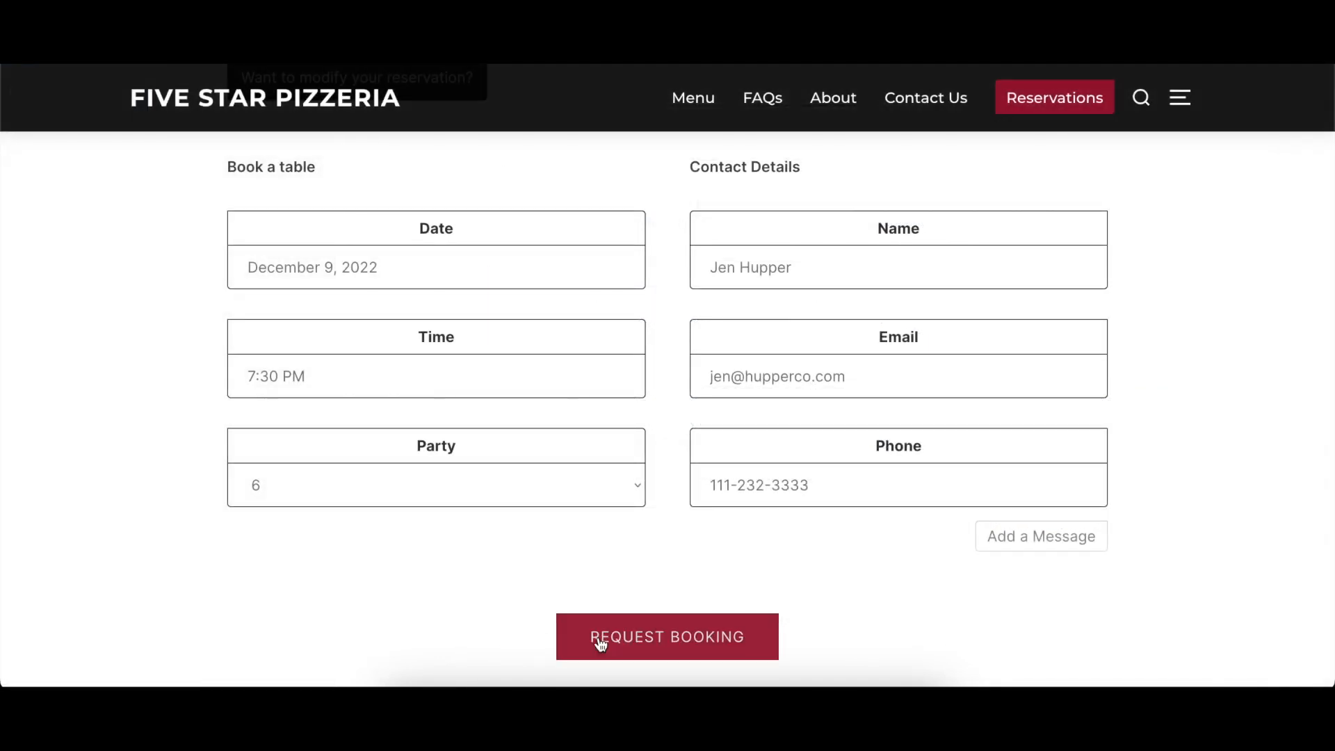
click(666, 635)
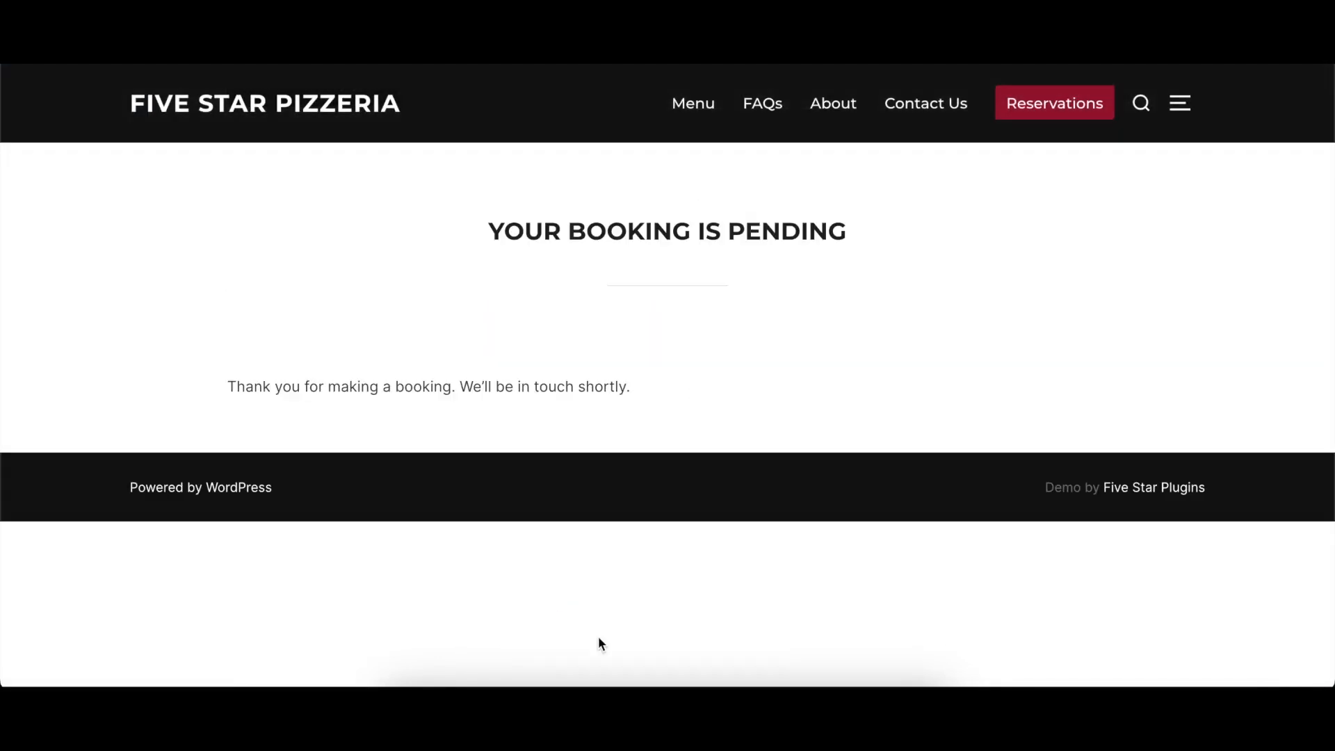
mouse_move(714, 445)
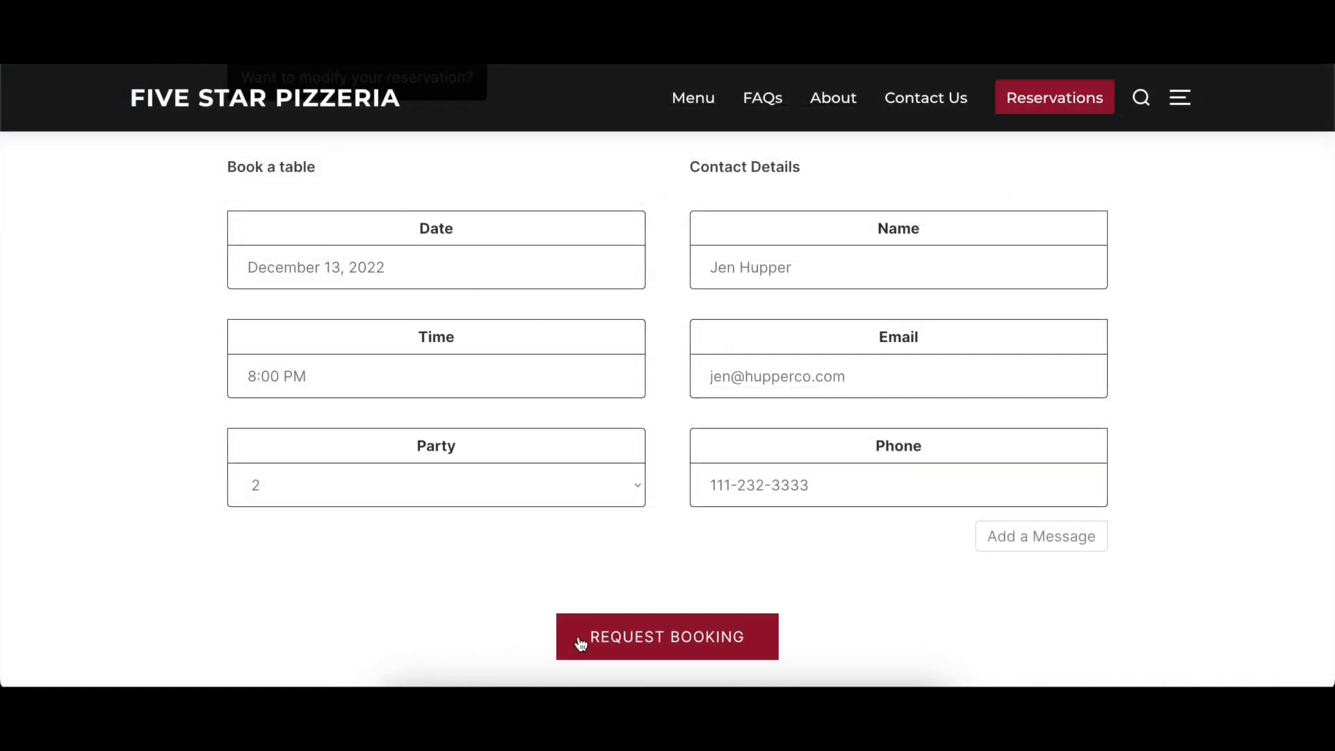
click(666, 635)
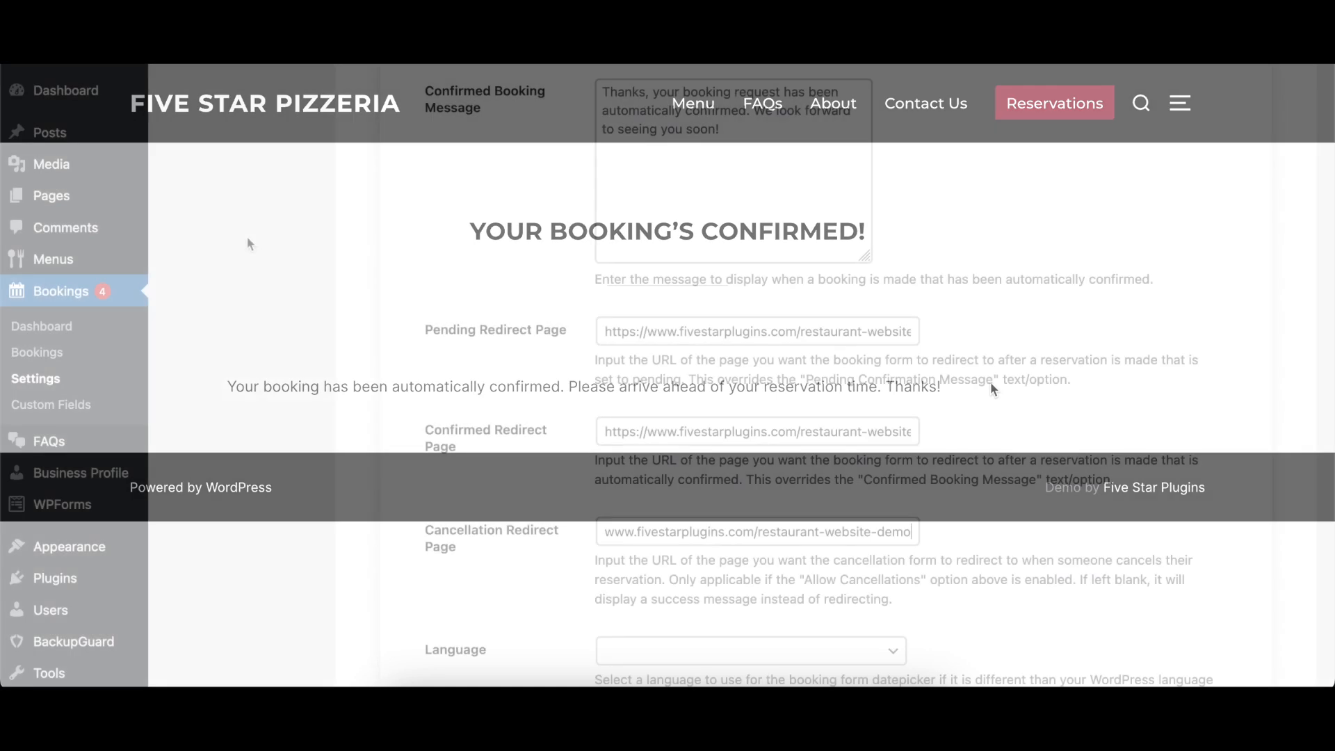
scroll(down, 3)
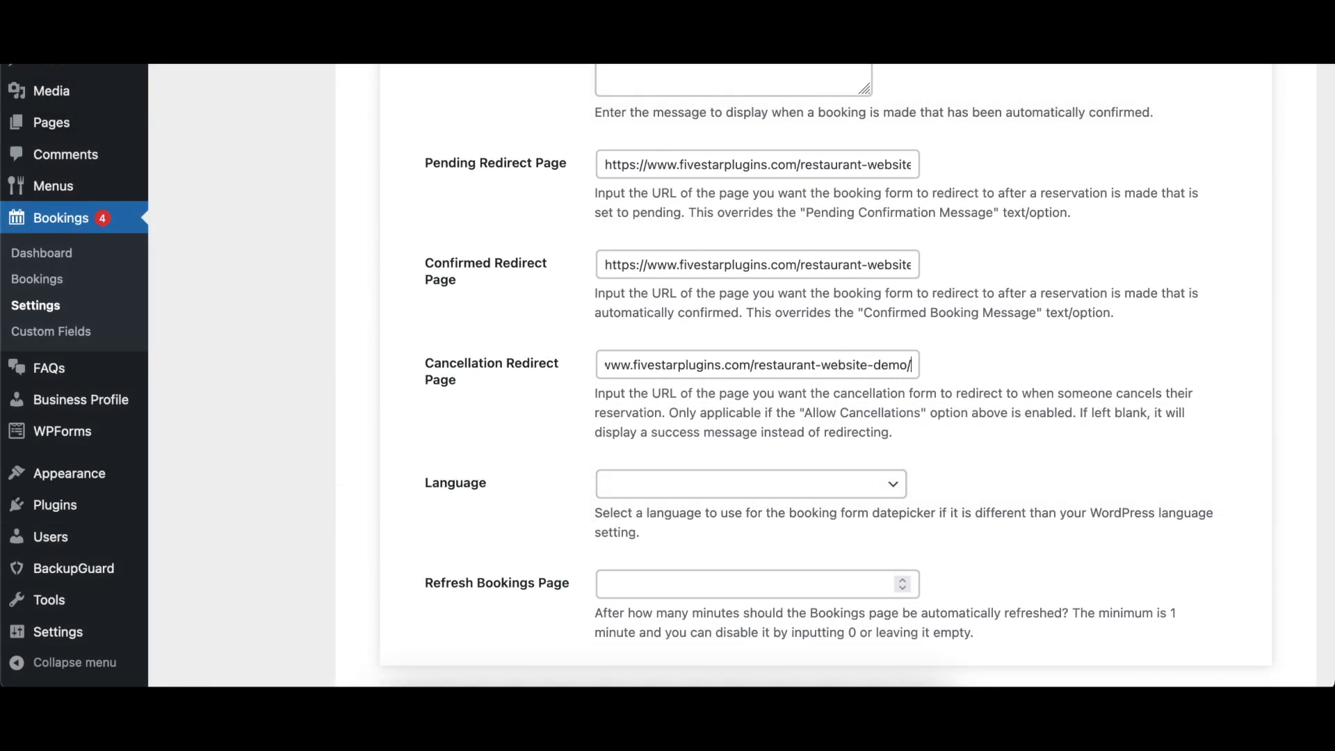
text(ca)
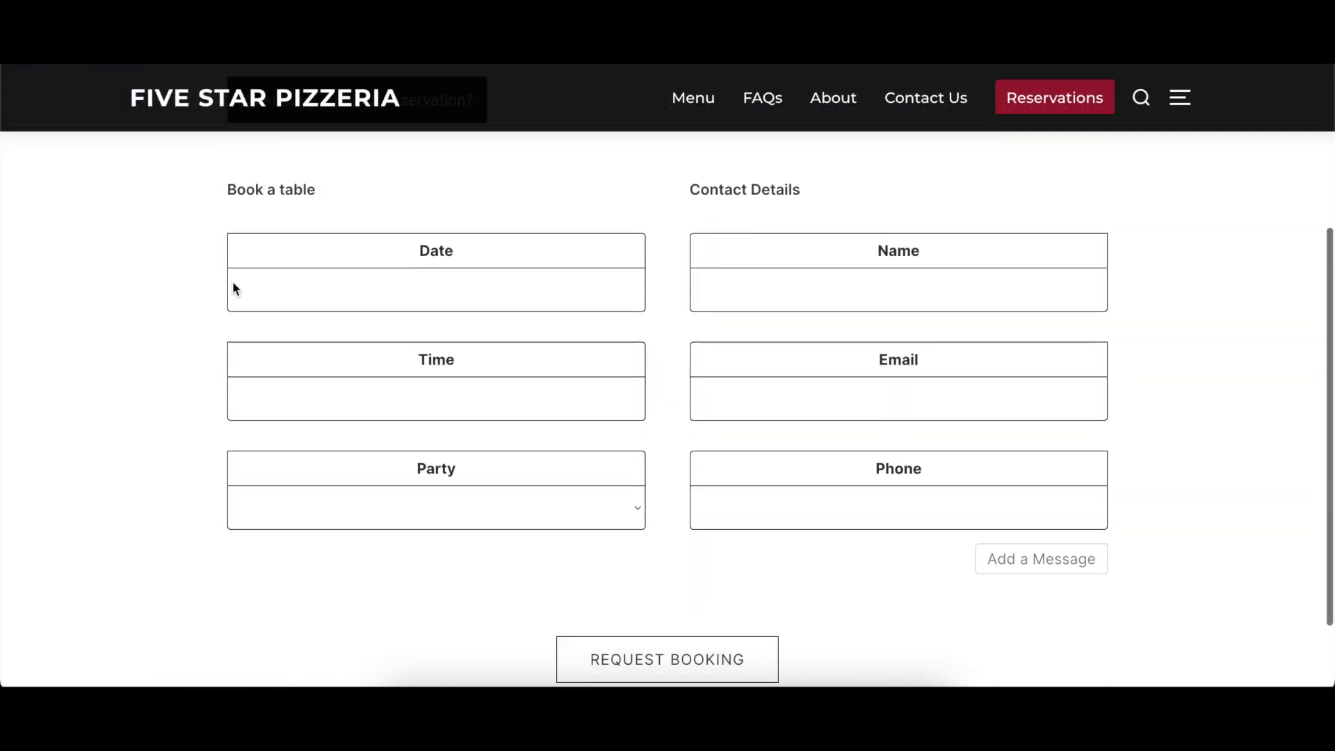
Check the it_IT datepicker on December, set Refresh Bookings Page to 15 minutes and view Bookings.
click(435, 289)
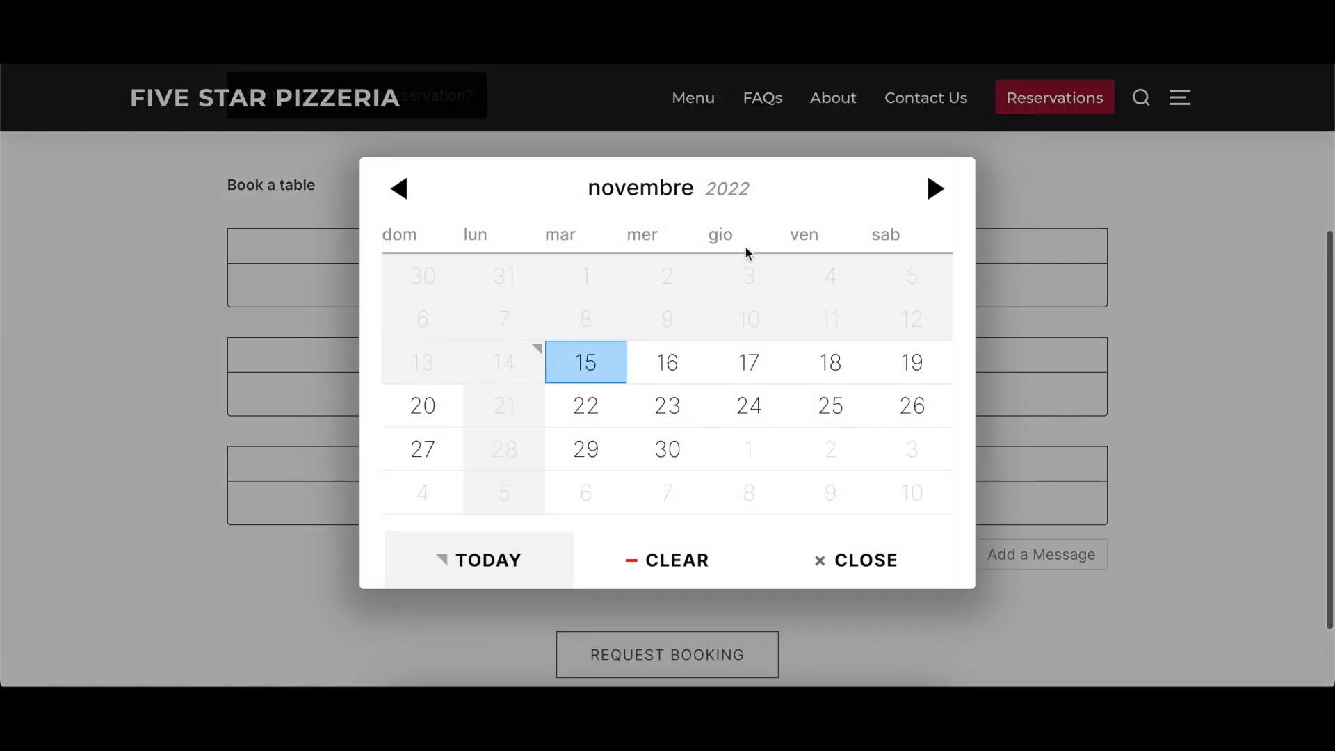
click(935, 188)
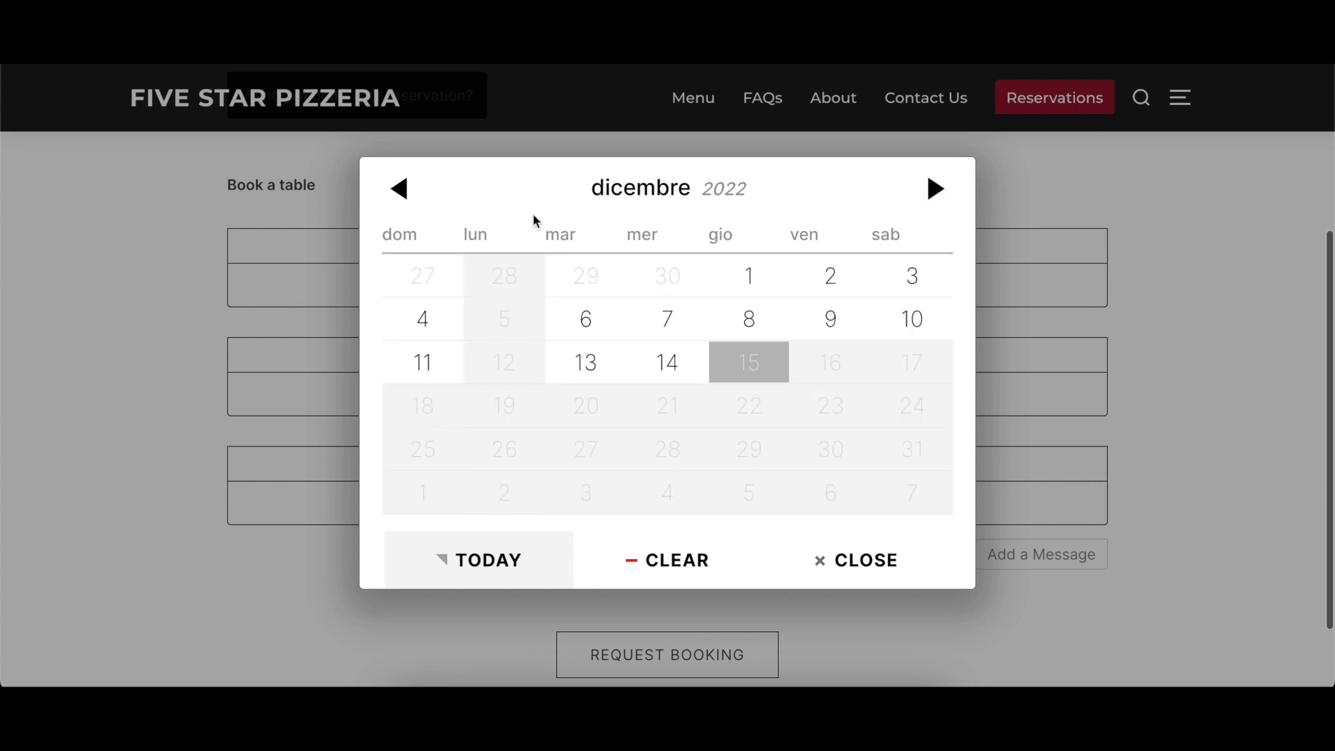
mouse_move(877, 204)
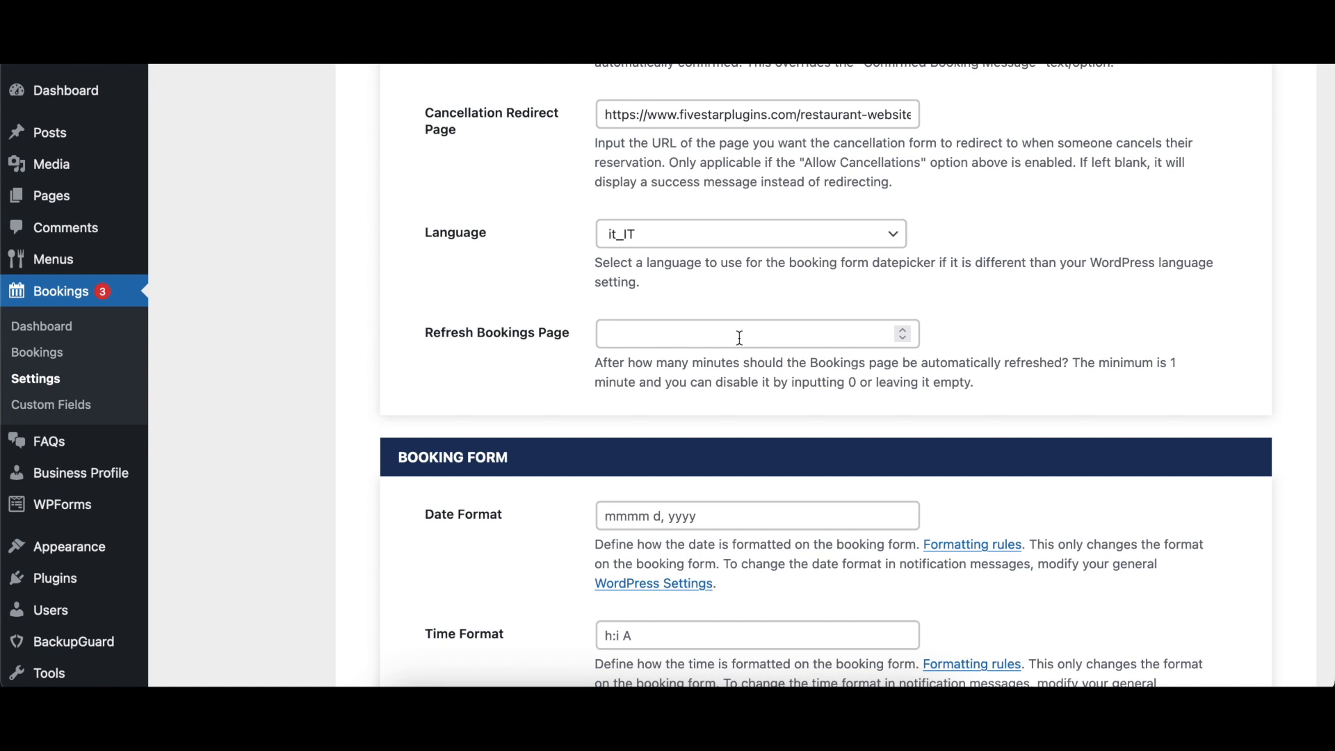
text(15)
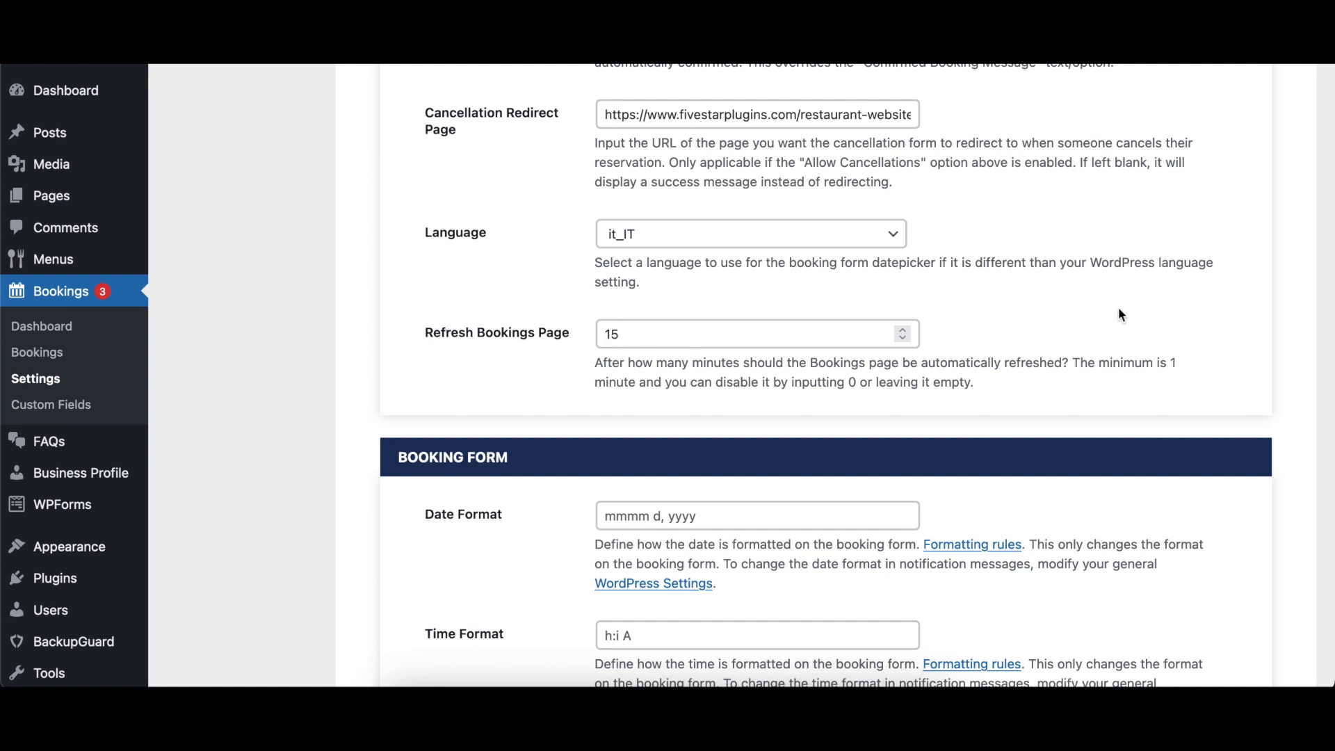
click(36, 352)
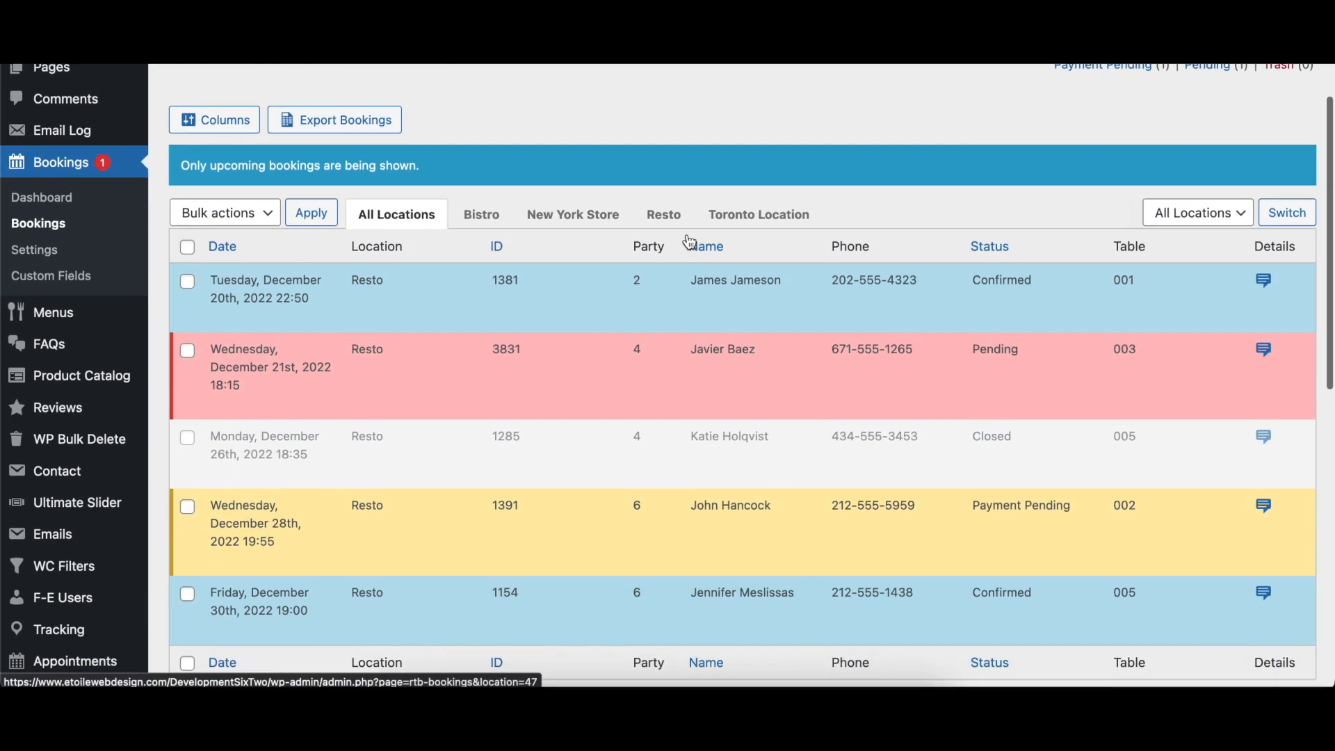
scroll(down, 3)
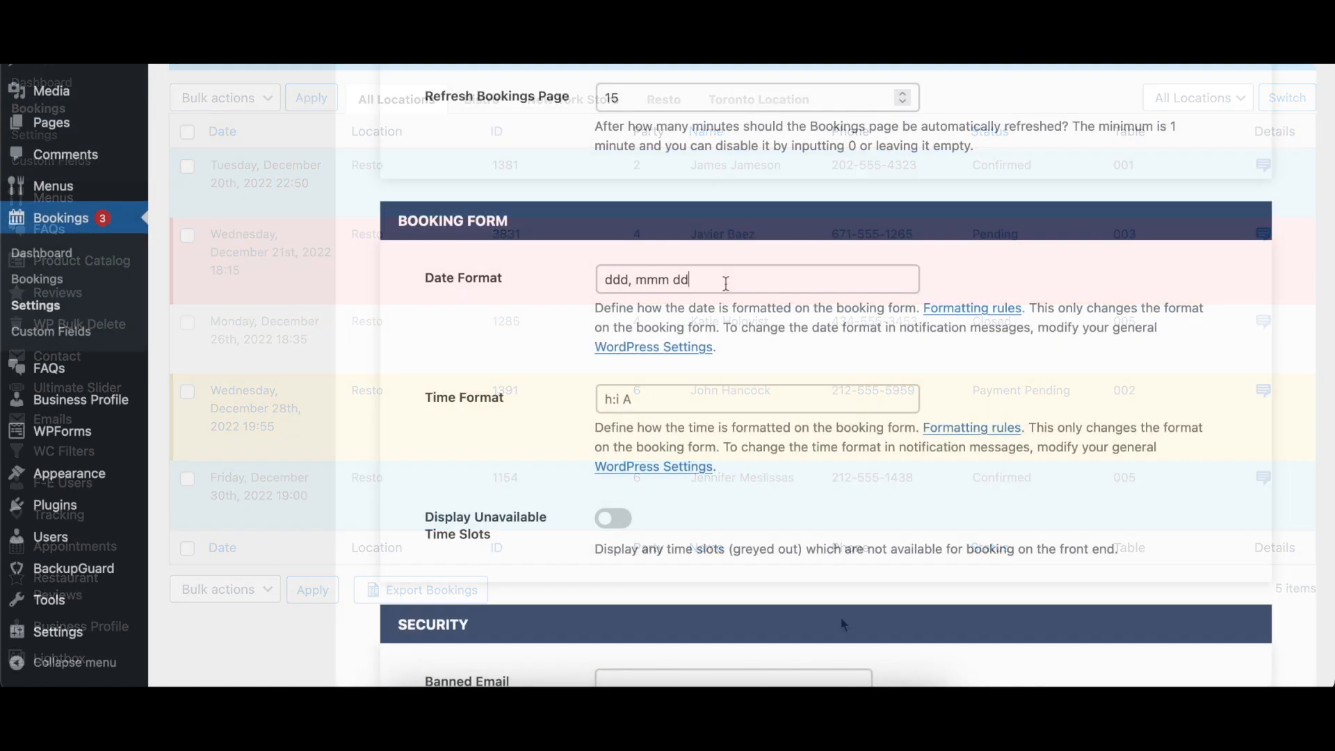
Append ', yy' to the date format, set time format 'HHi', test with Nov 22 at 1830, and grey out unavailable slots.
text(, yy)
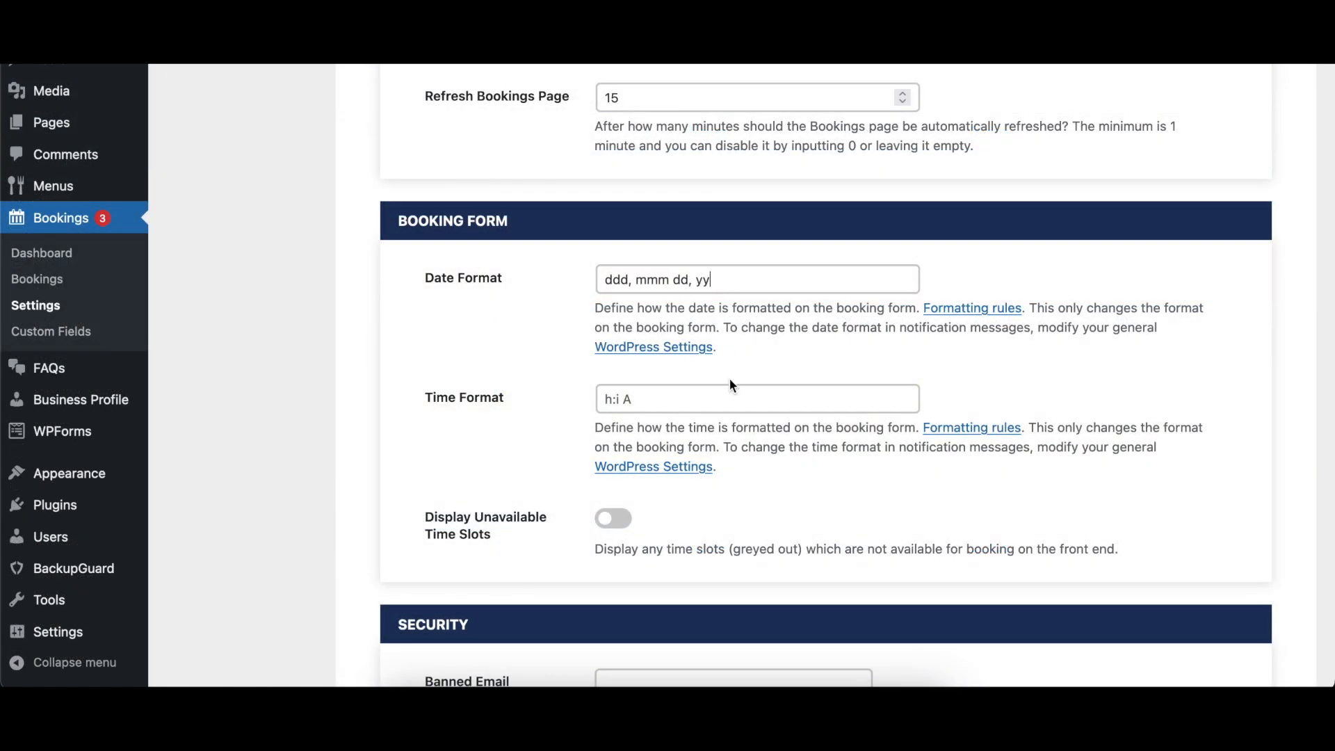
text(HHi)
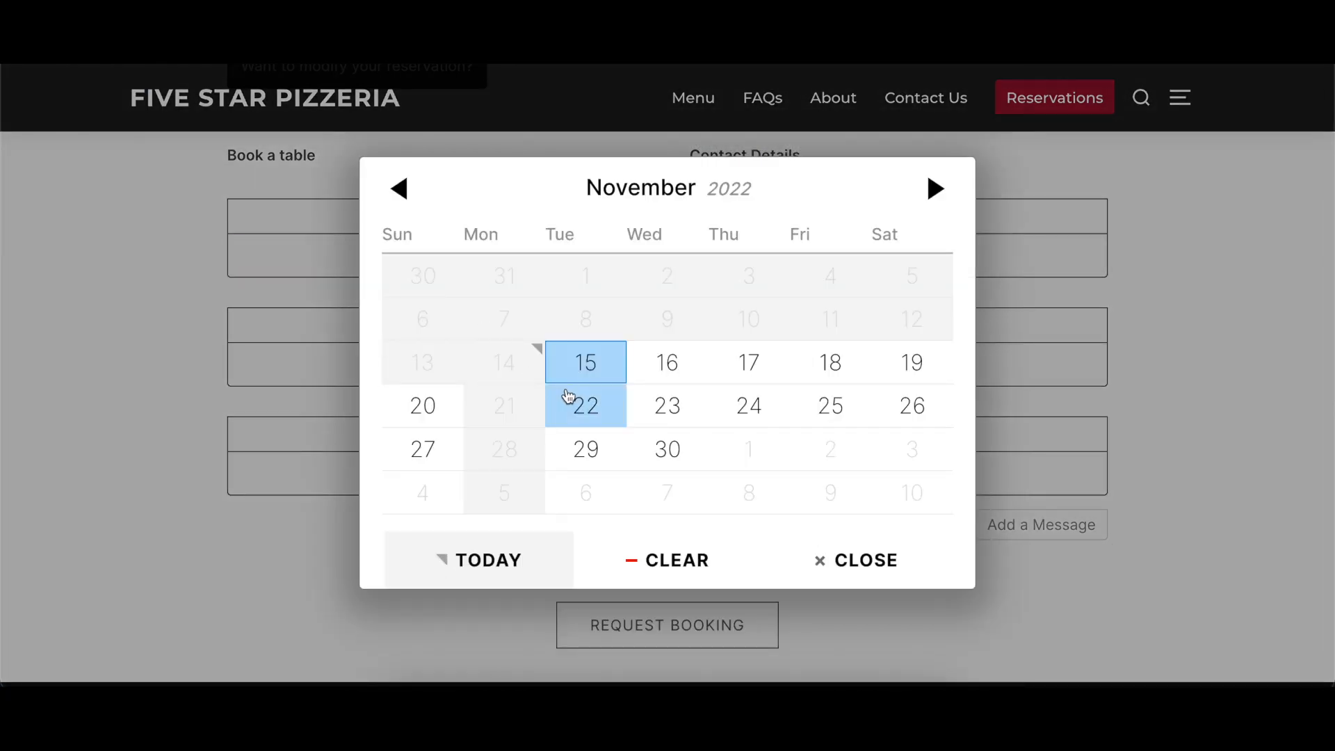
click(584, 404)
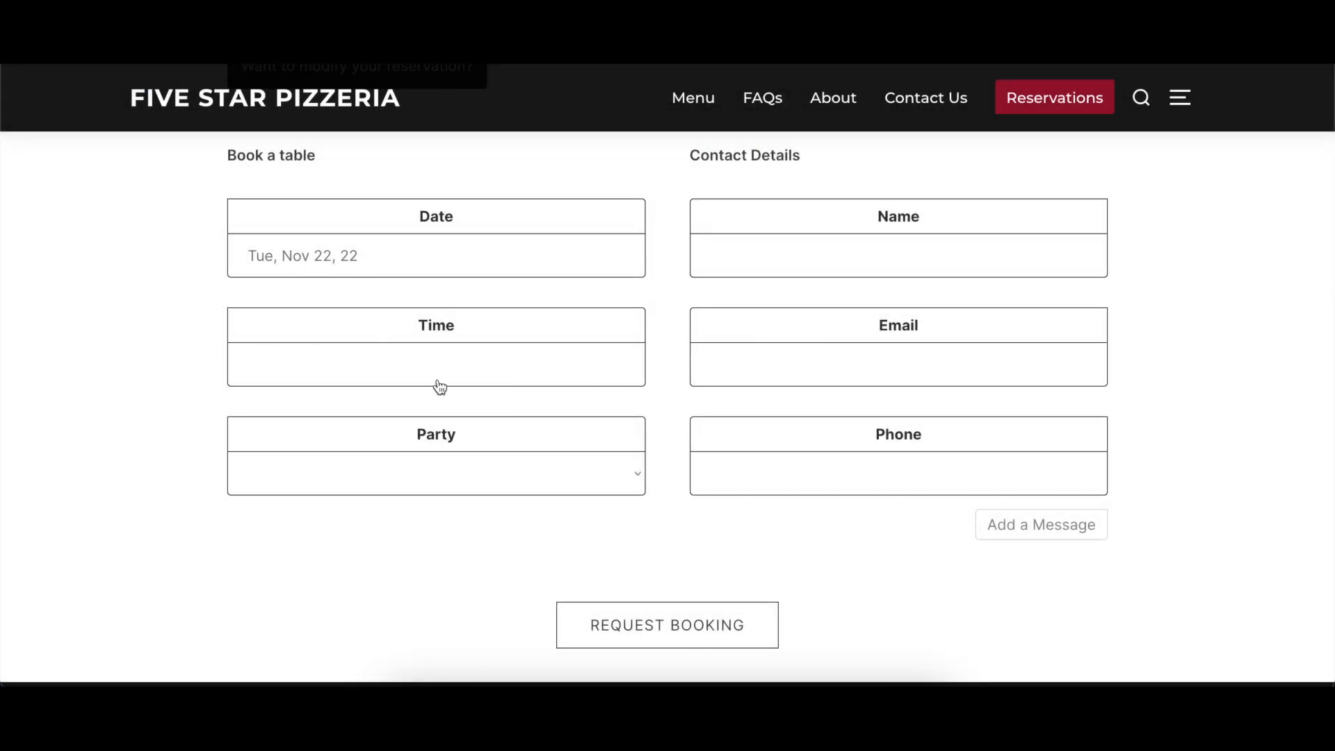
text(1830)
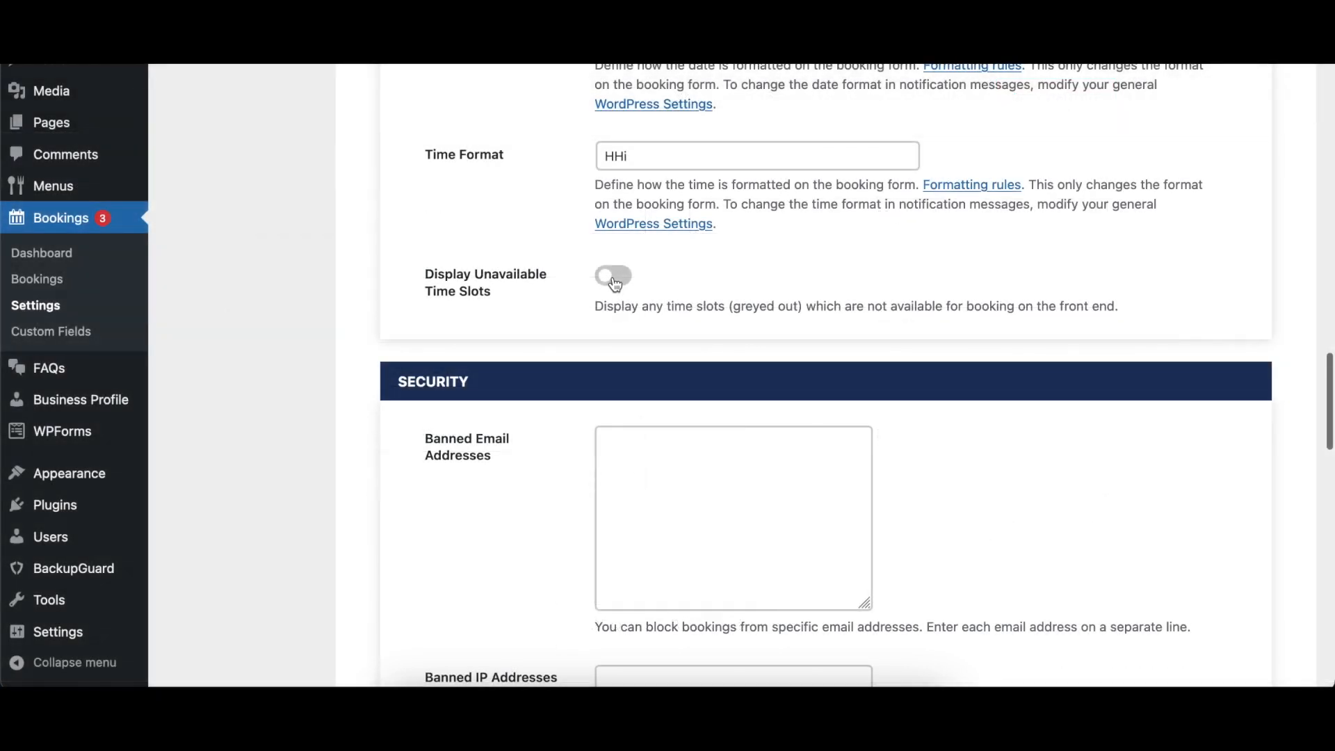
click(613, 275)
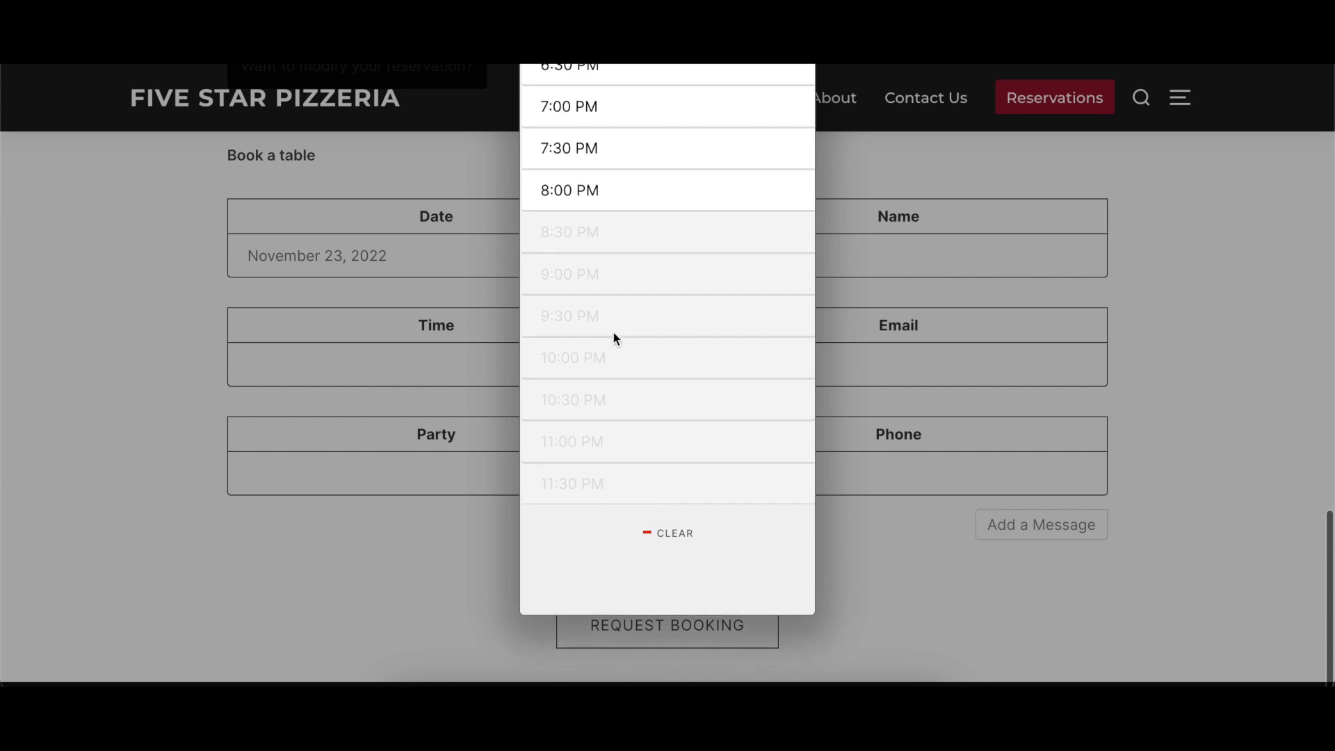
mouse_move(25, 283)
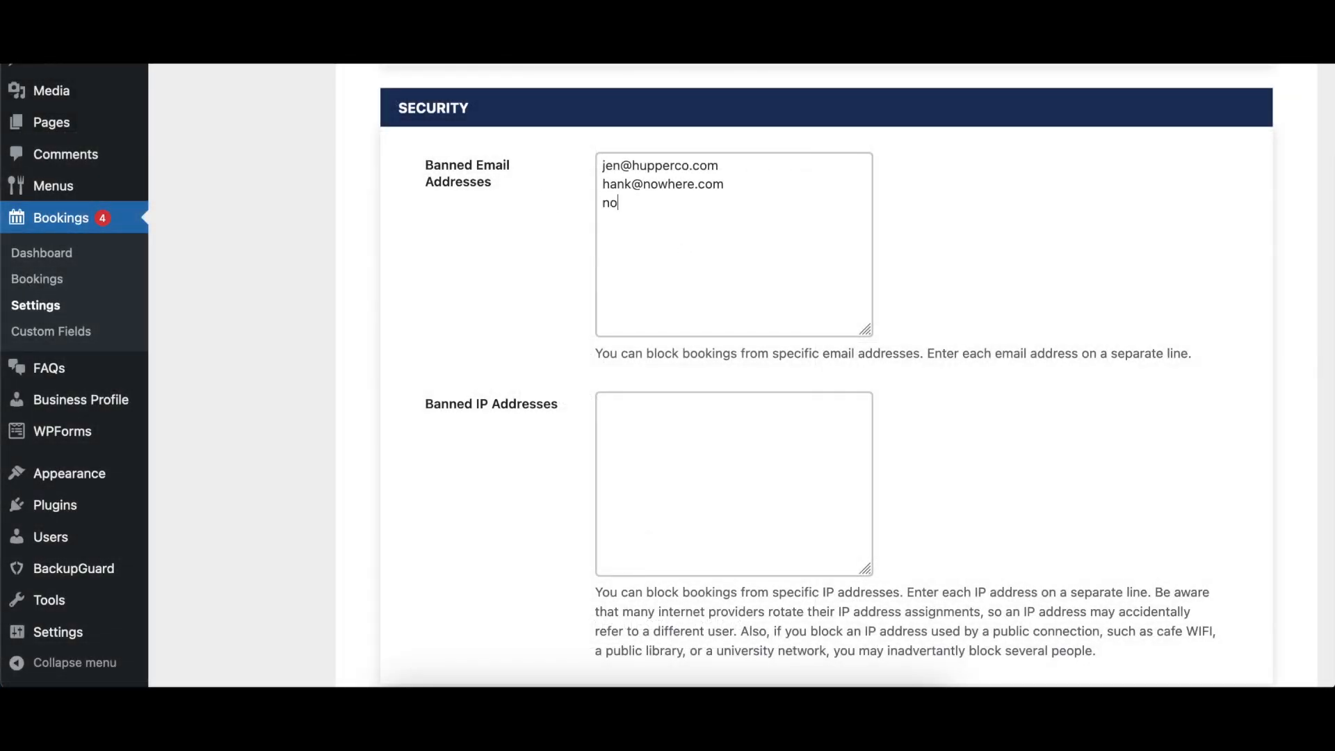
text(one@)
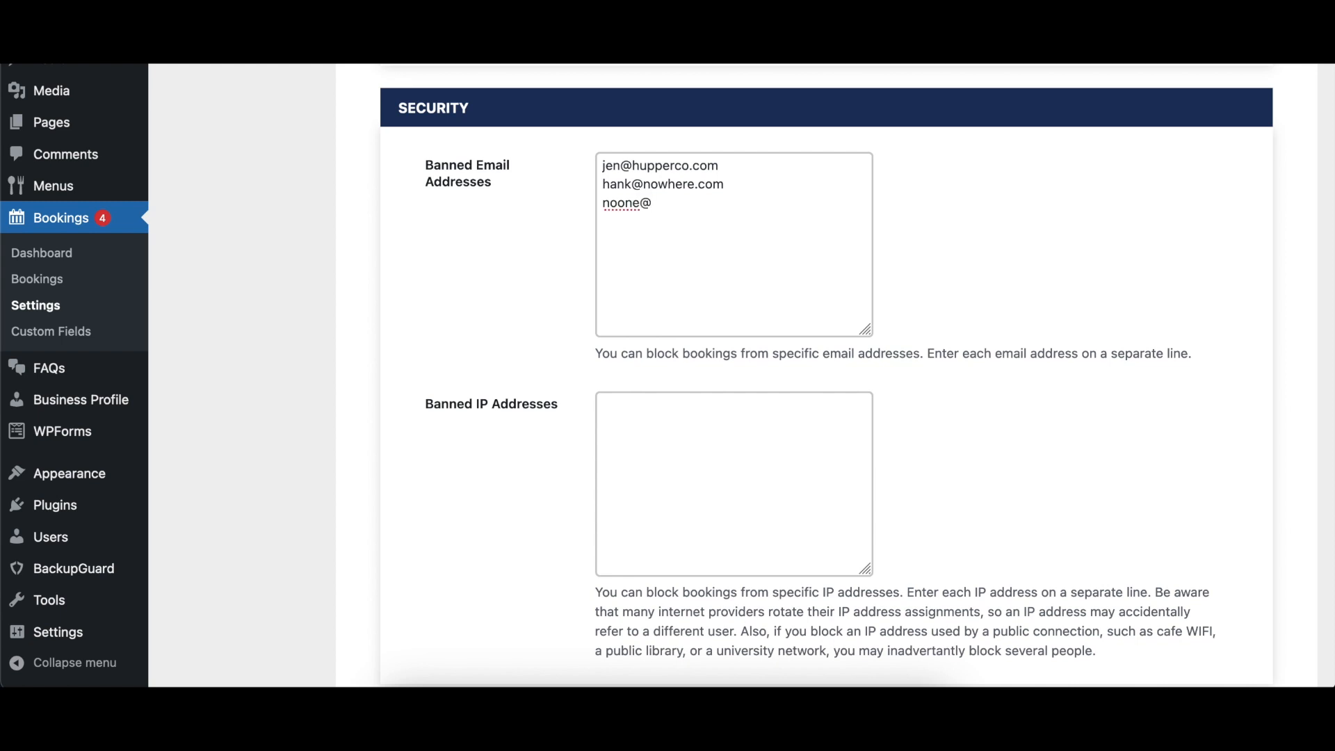
text(someplace.com)
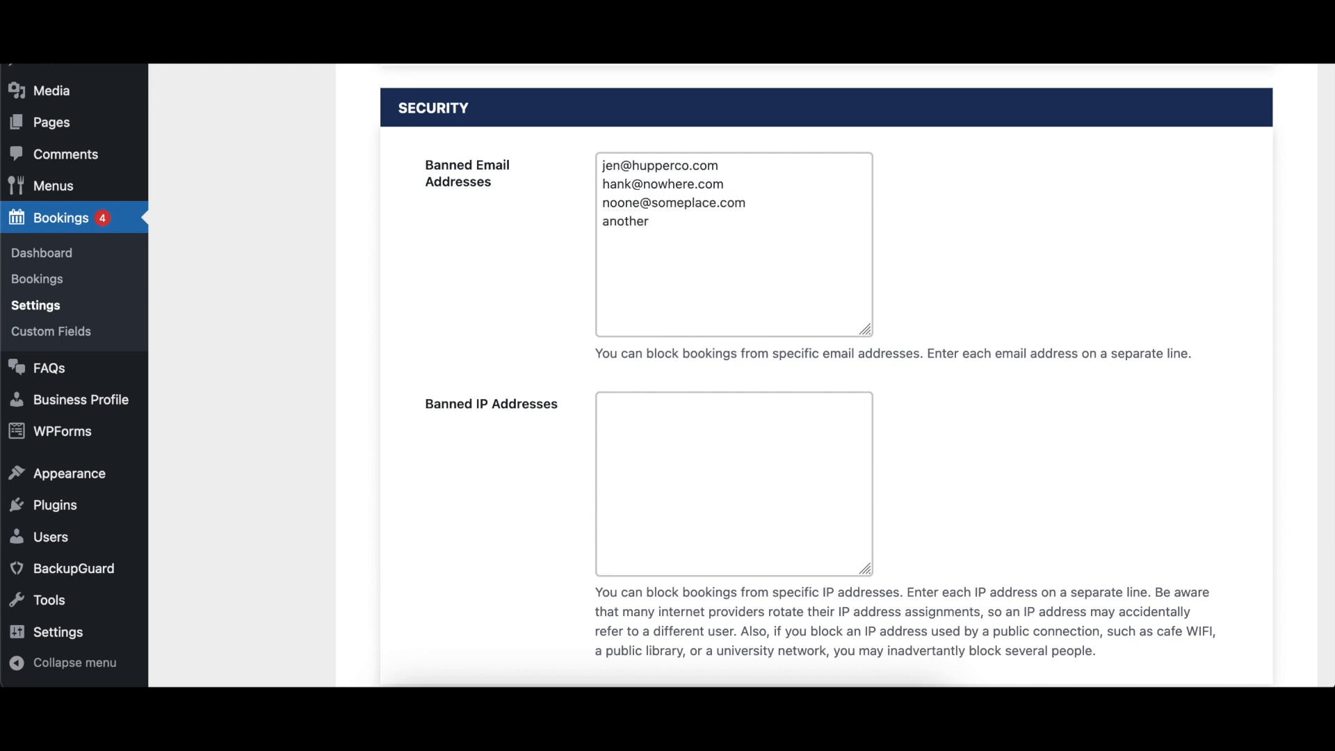
text(@email.com)
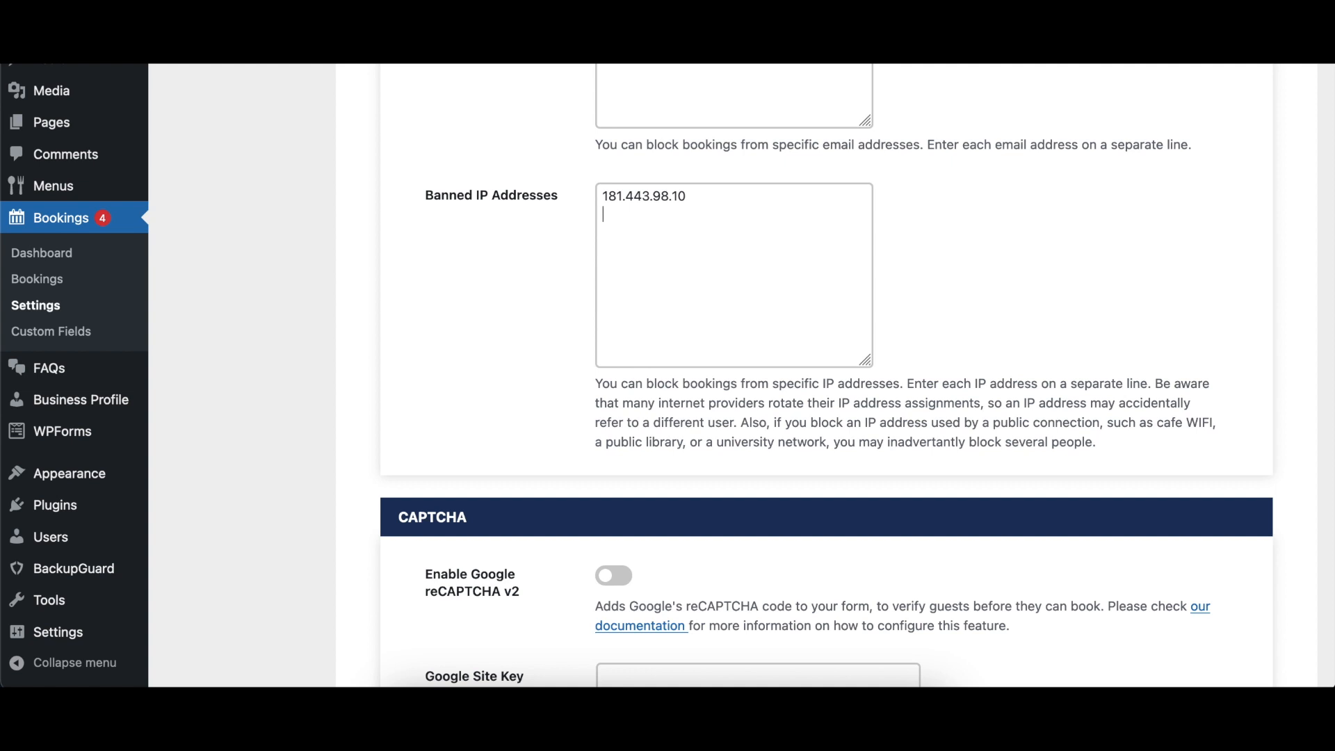
text(89.711.343.3)
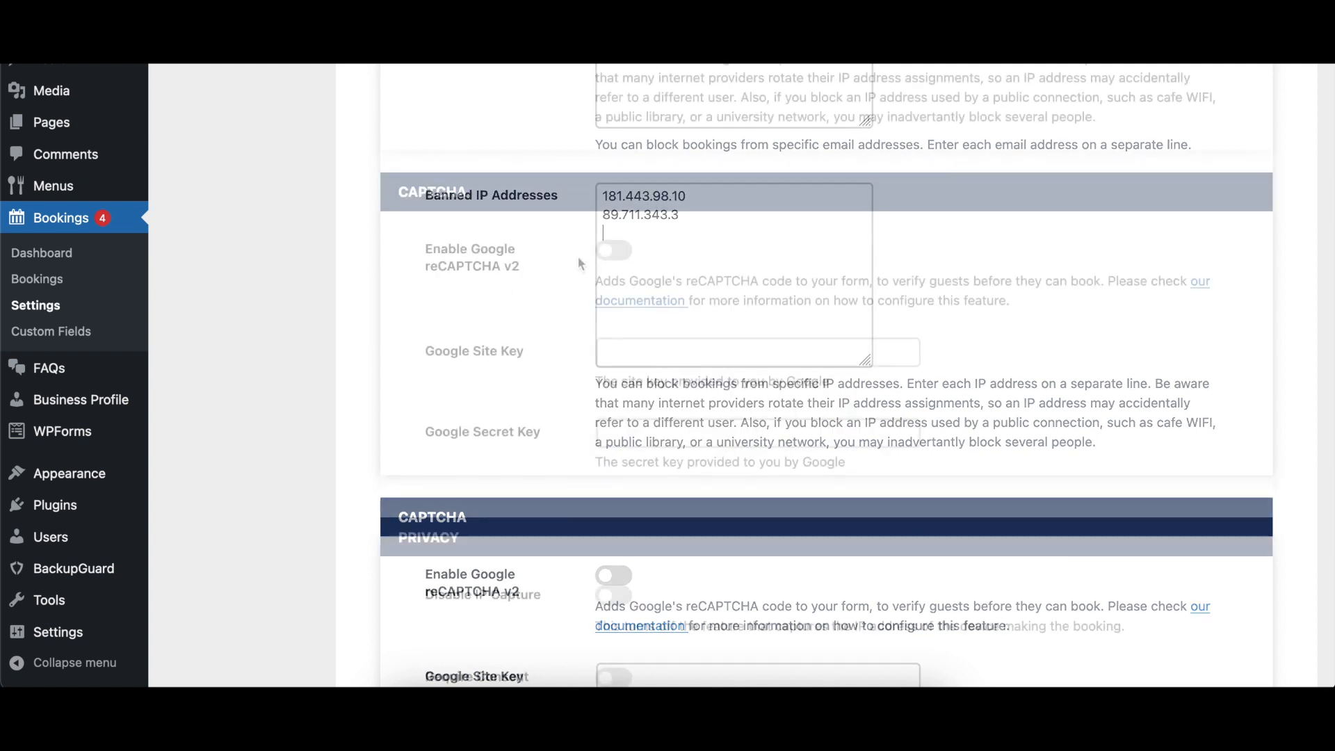
click(614, 250)
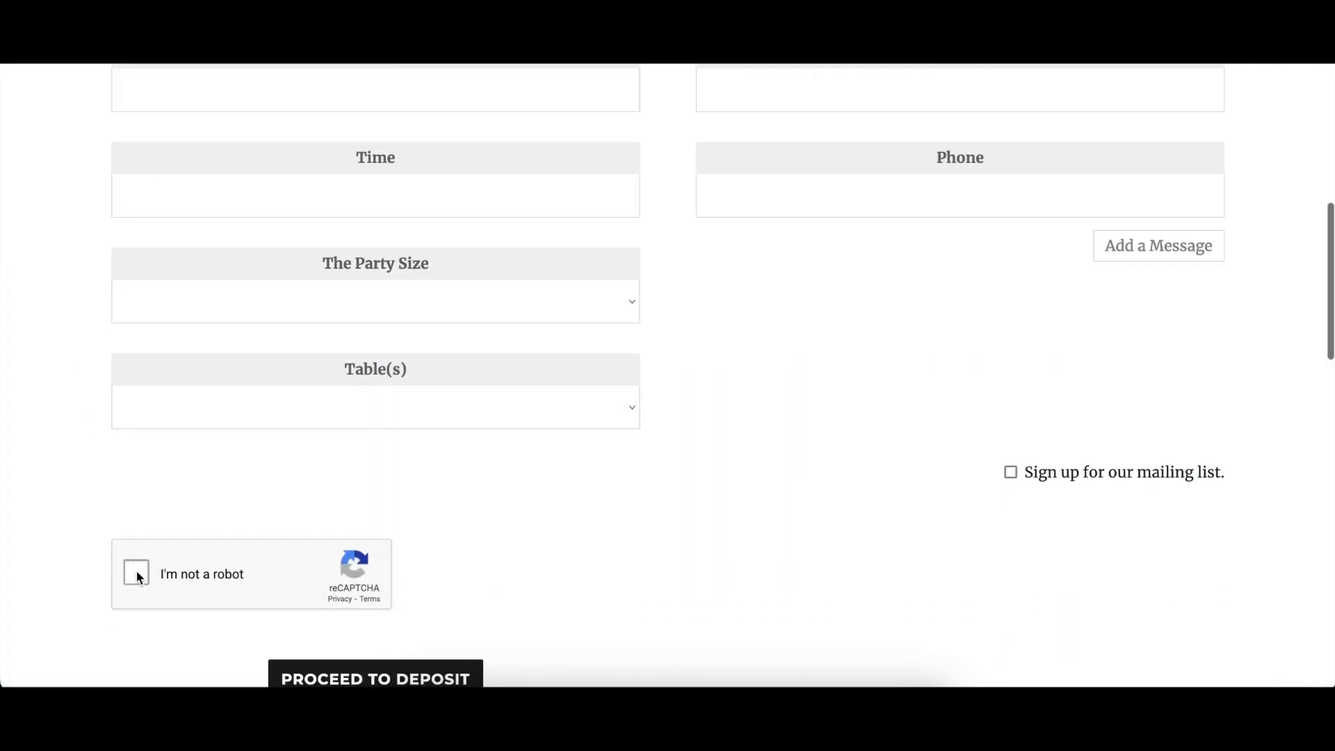
click(137, 572)
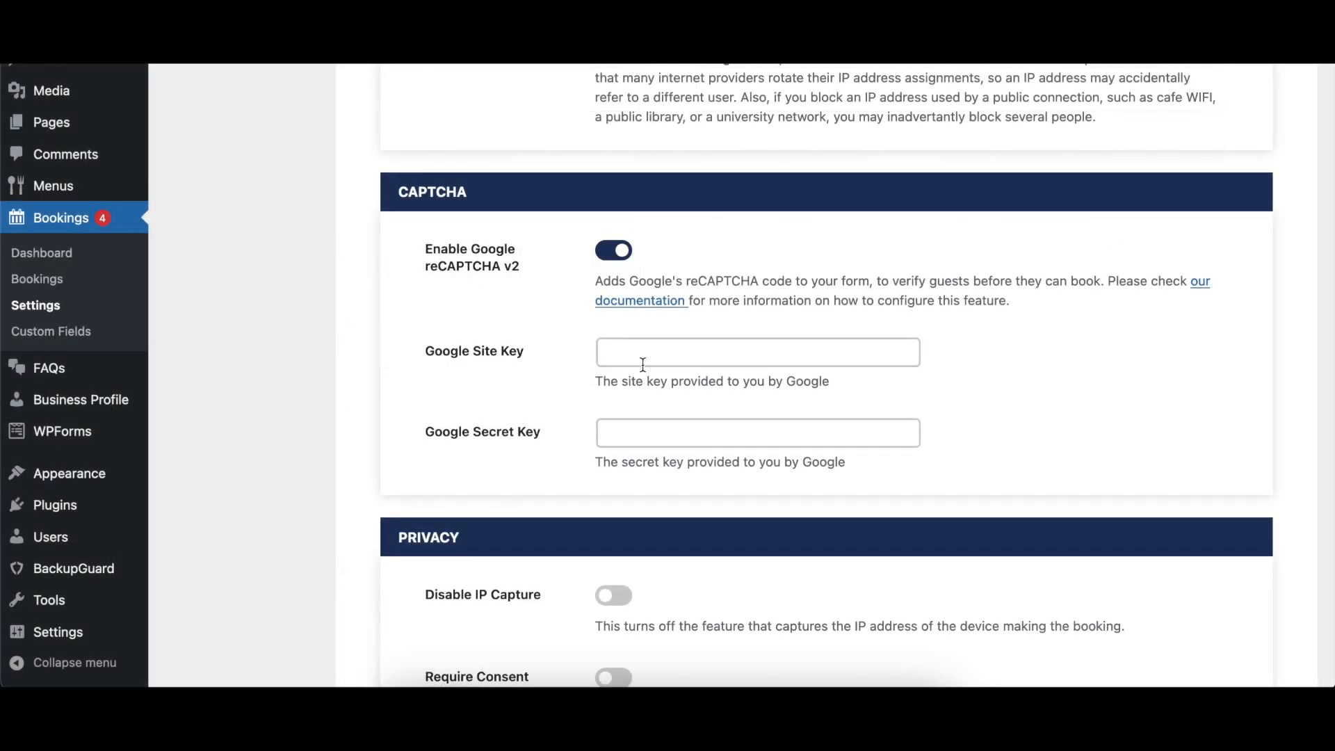
text(01NoT2A431rEaL08KeY)
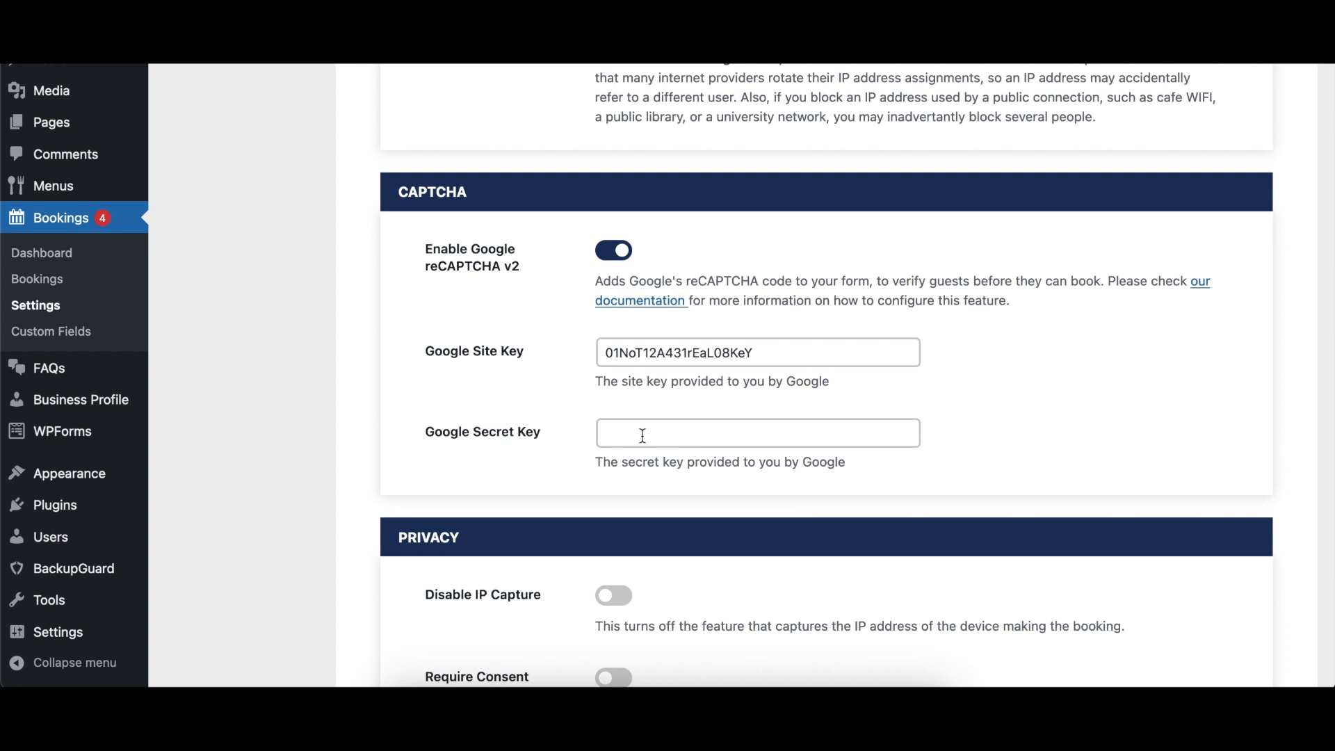
text(KeY87iS1233FakE011344)
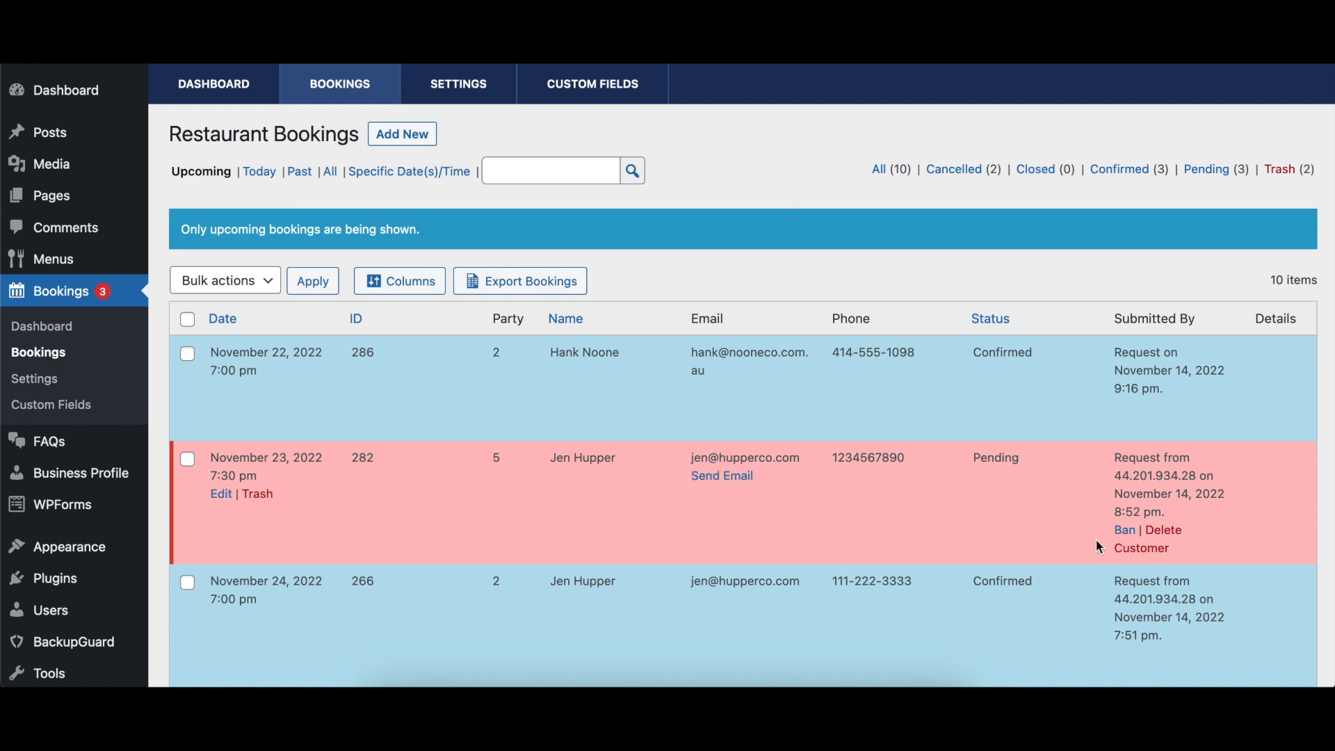
mouse_move(1151, 475)
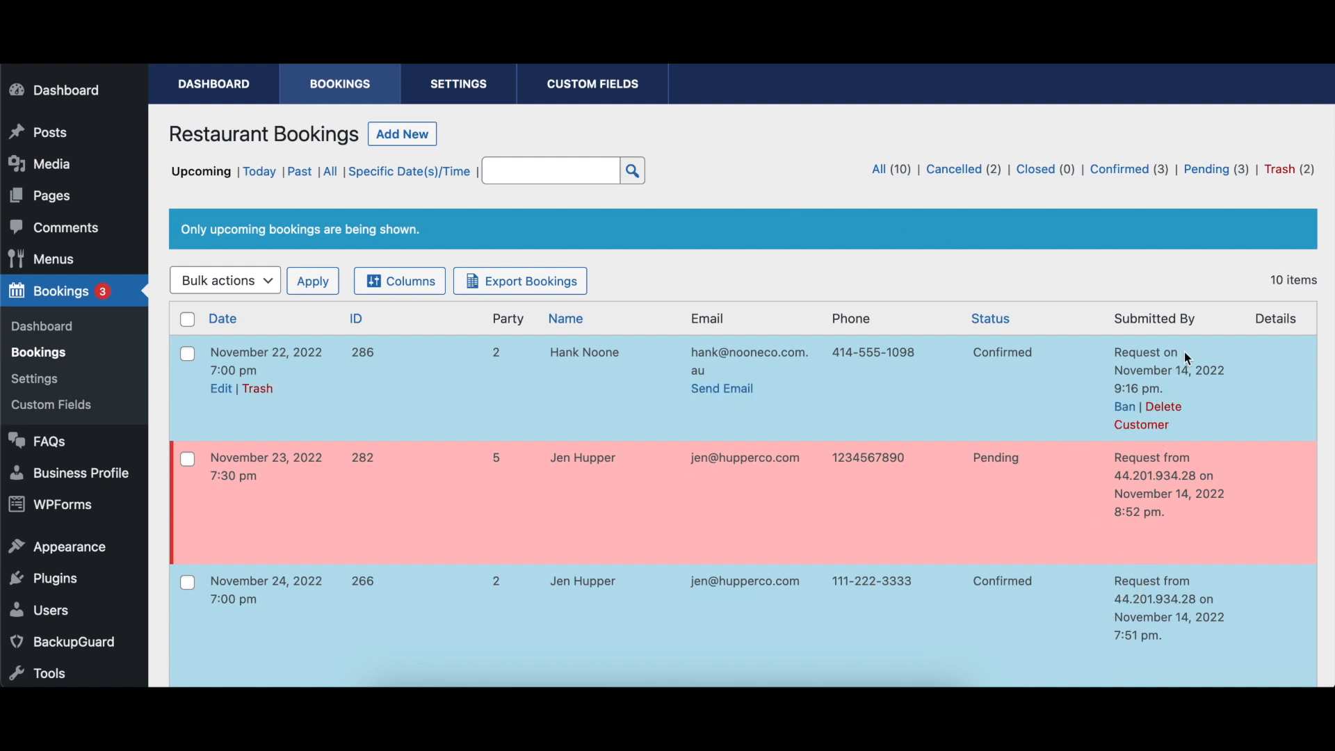
Enable Require Consent and tick the personal-data consent checkbox on the booking form.
click(457, 84)
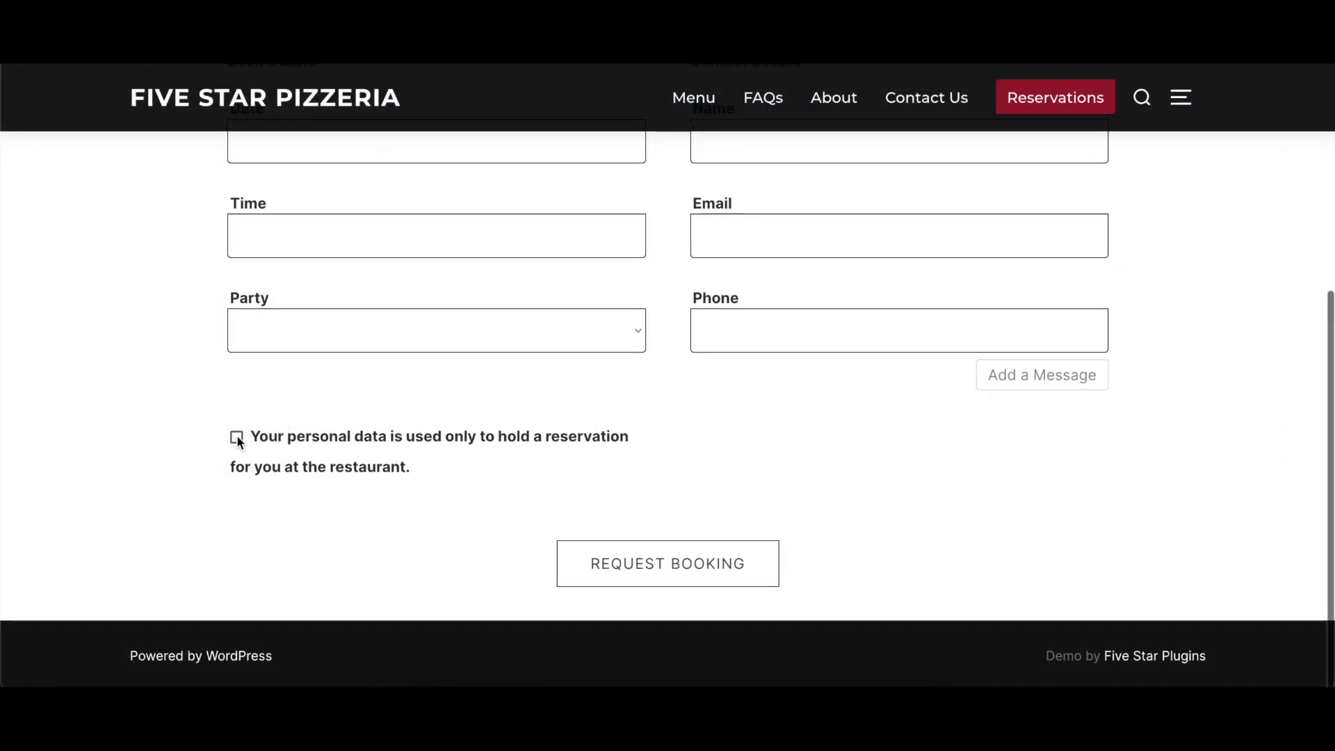
click(236, 435)
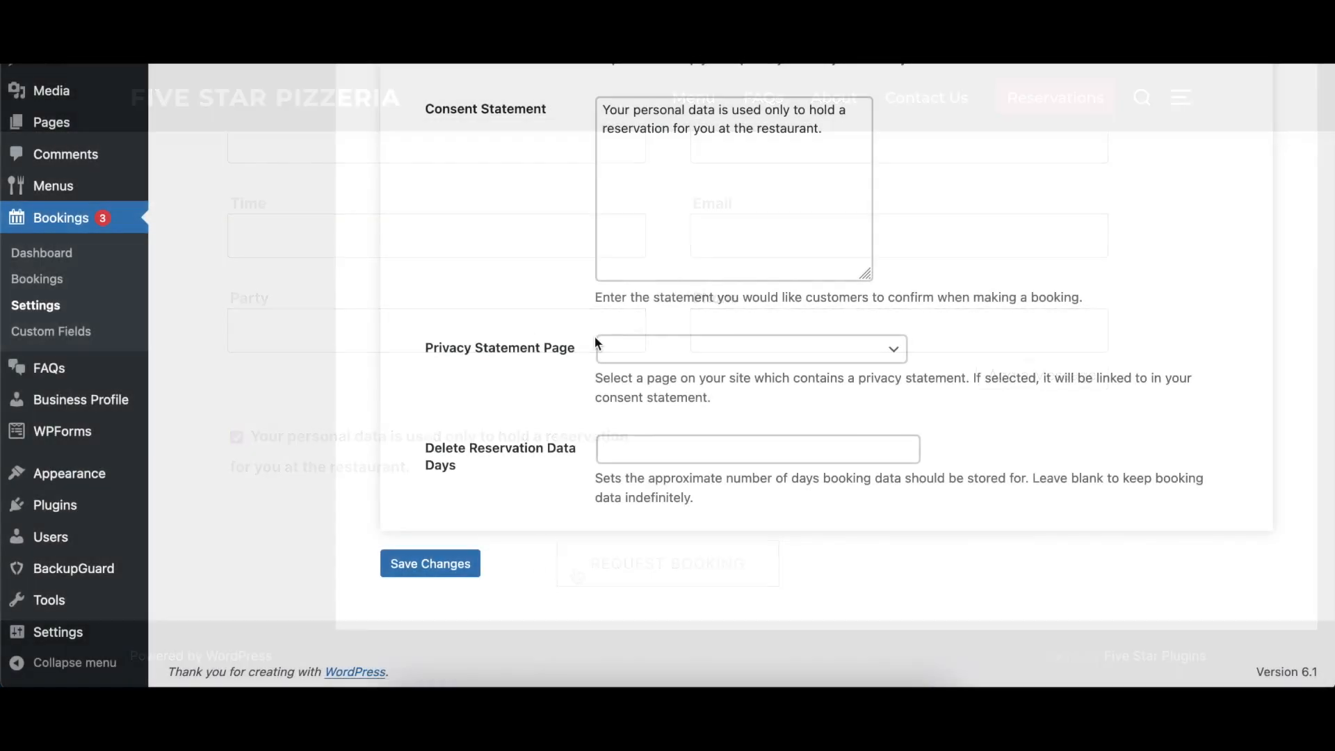
Choose Sample Page as the Privacy Statement Page for the consent link.
click(750, 348)
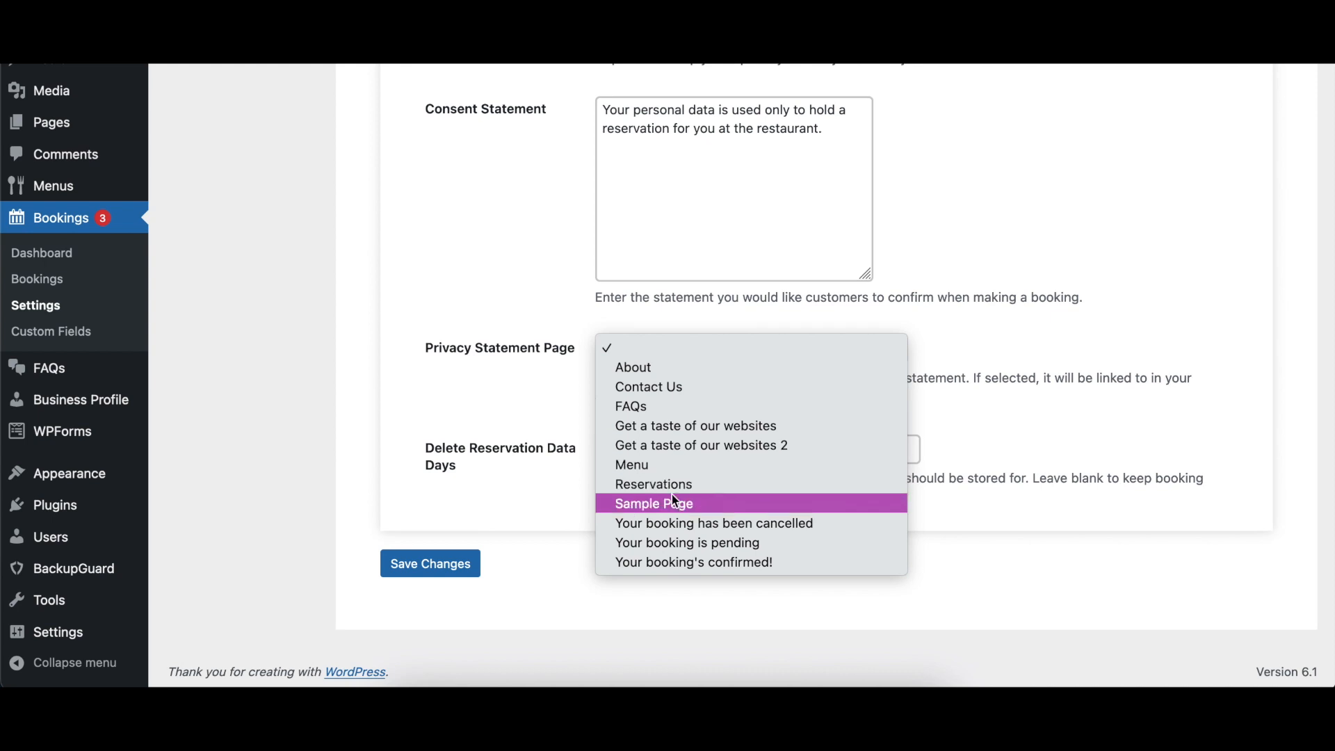
click(653, 501)
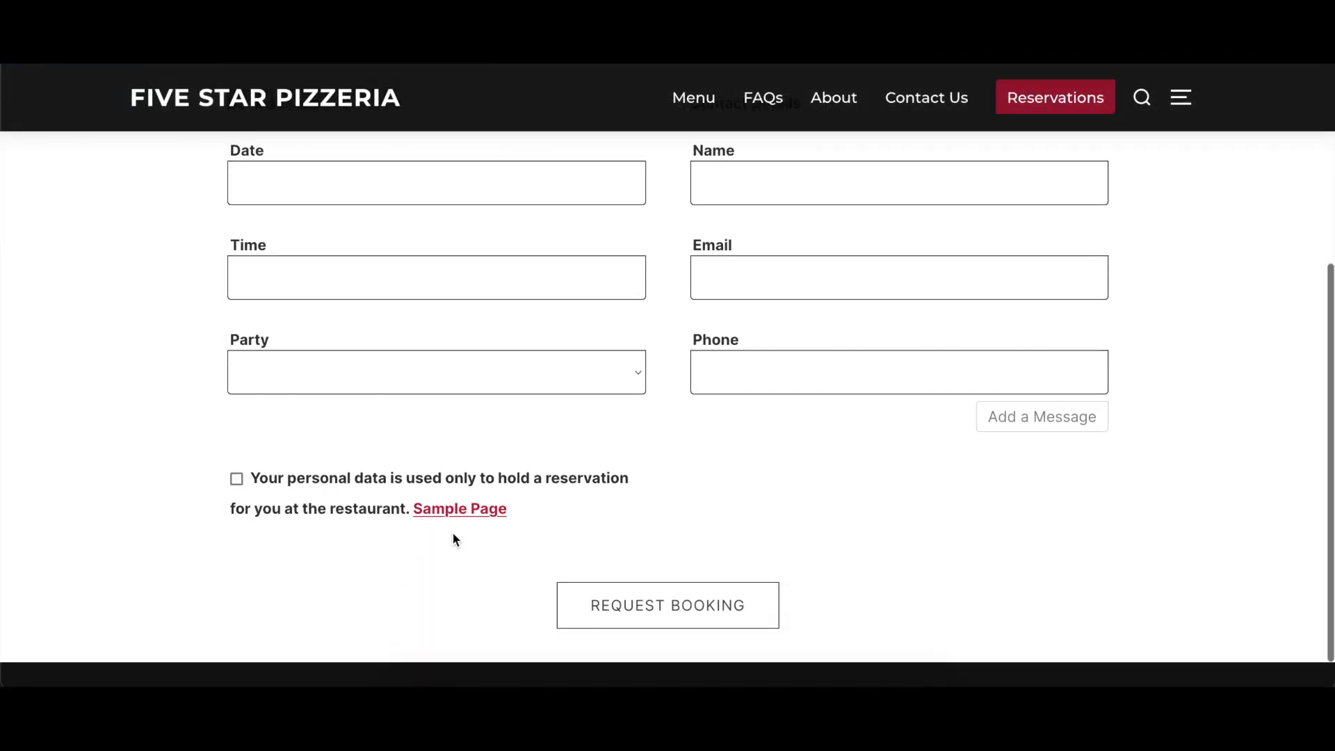
mouse_move(459, 509)
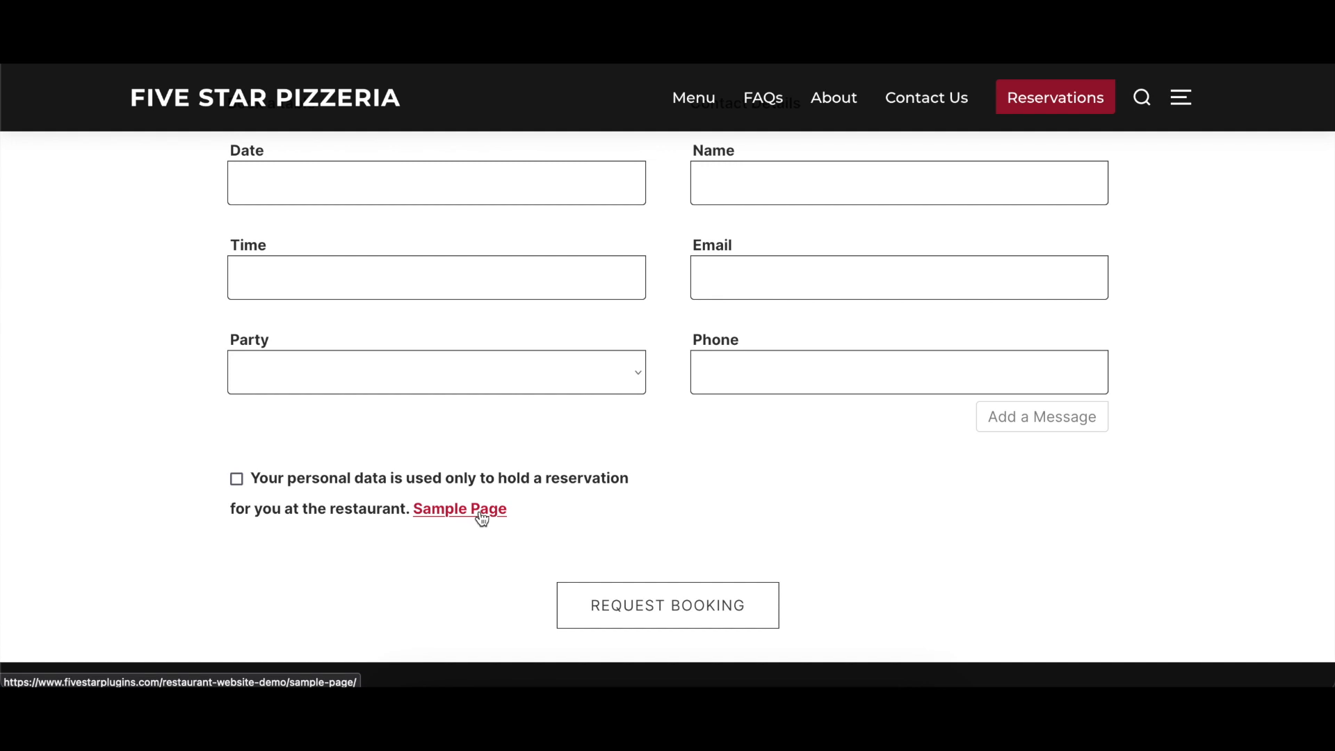
mouse_move(554, 507)
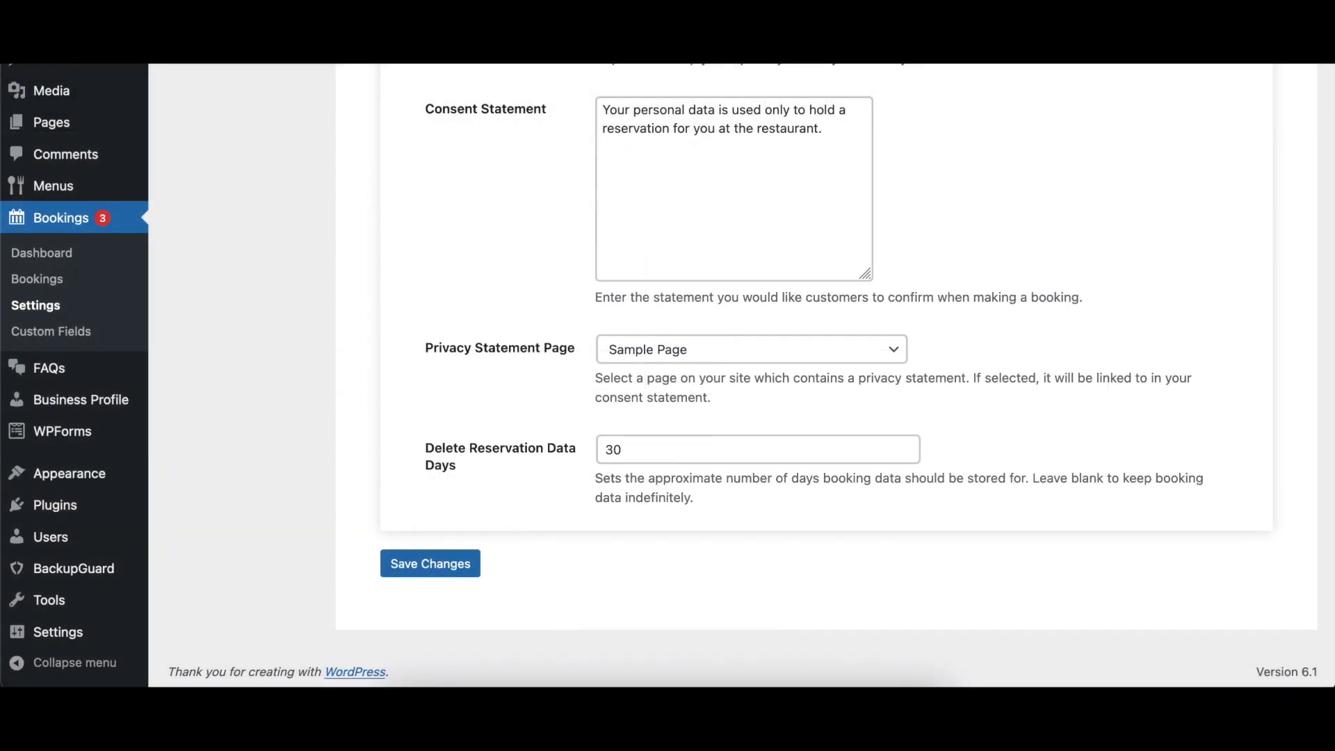
mouse_move(1133, 439)
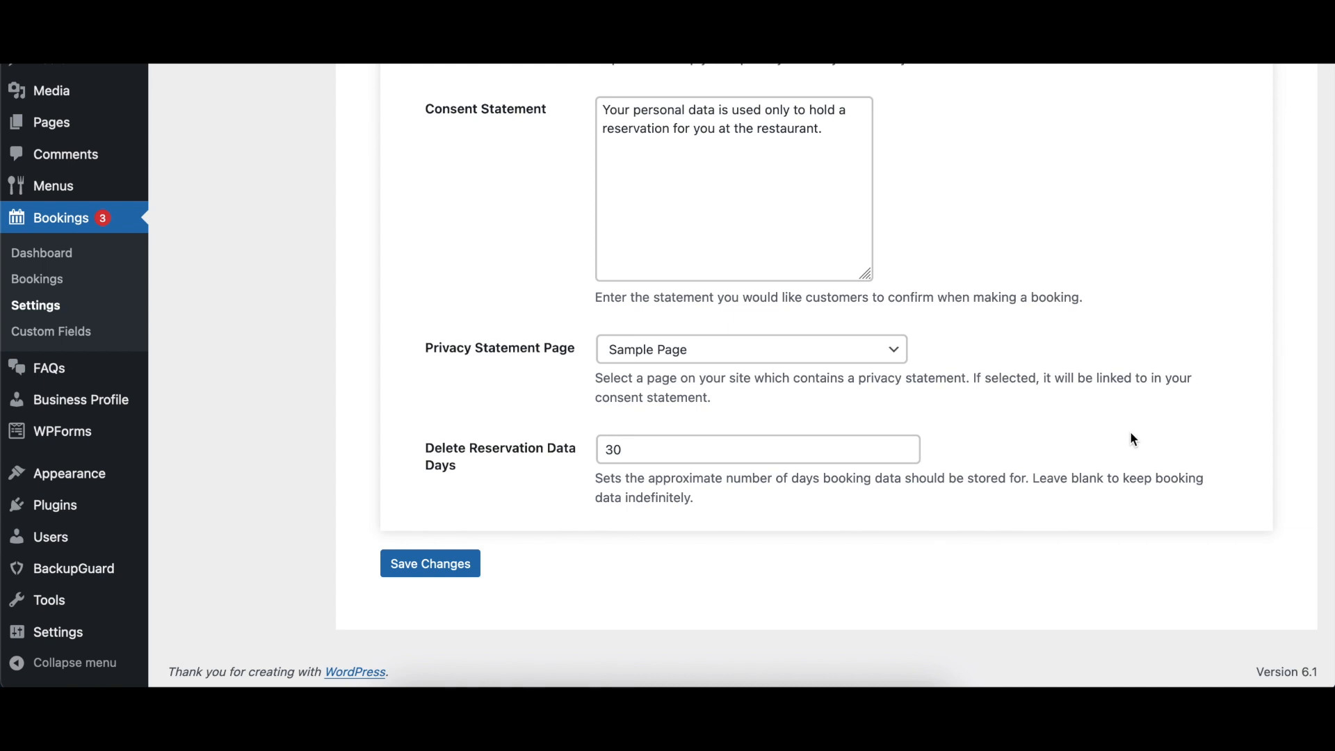